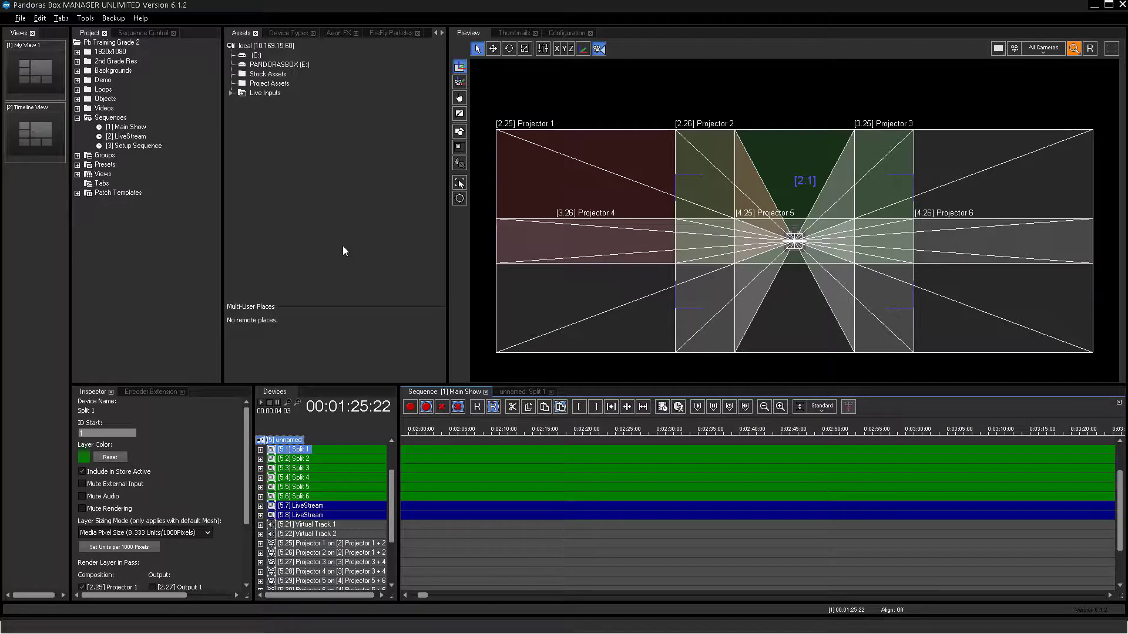
pyautogui.moveTo(360, 142)
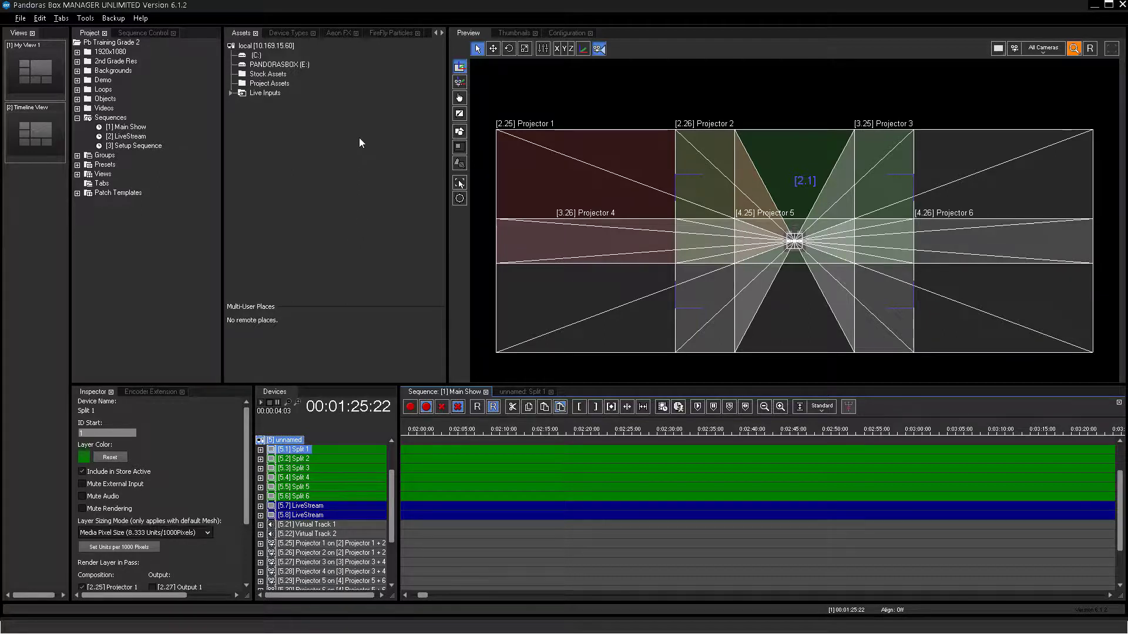
# Step: Switch to the Aeon FX library to show its effect categories
pyautogui.click(339, 33)
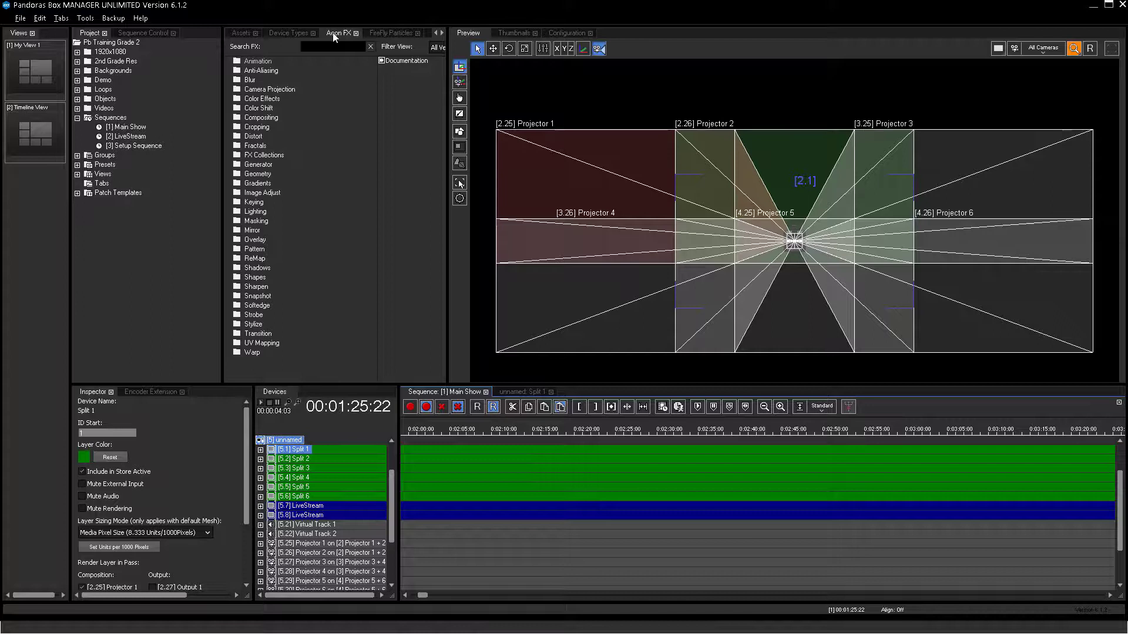
pyautogui.moveTo(325, 223)
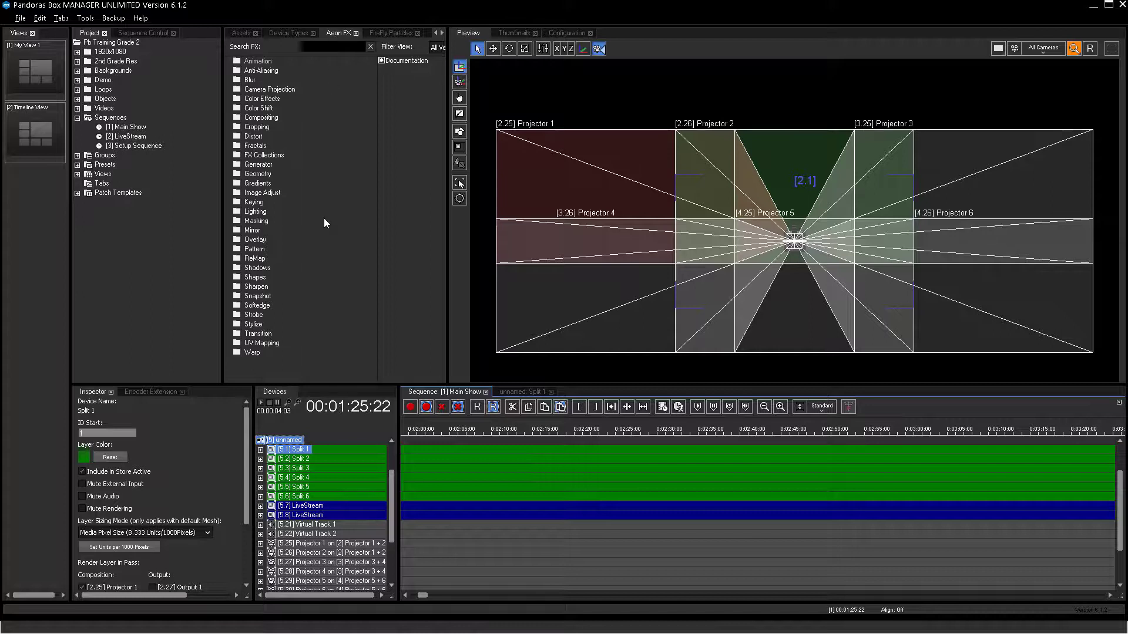
pyautogui.moveTo(444, 218)
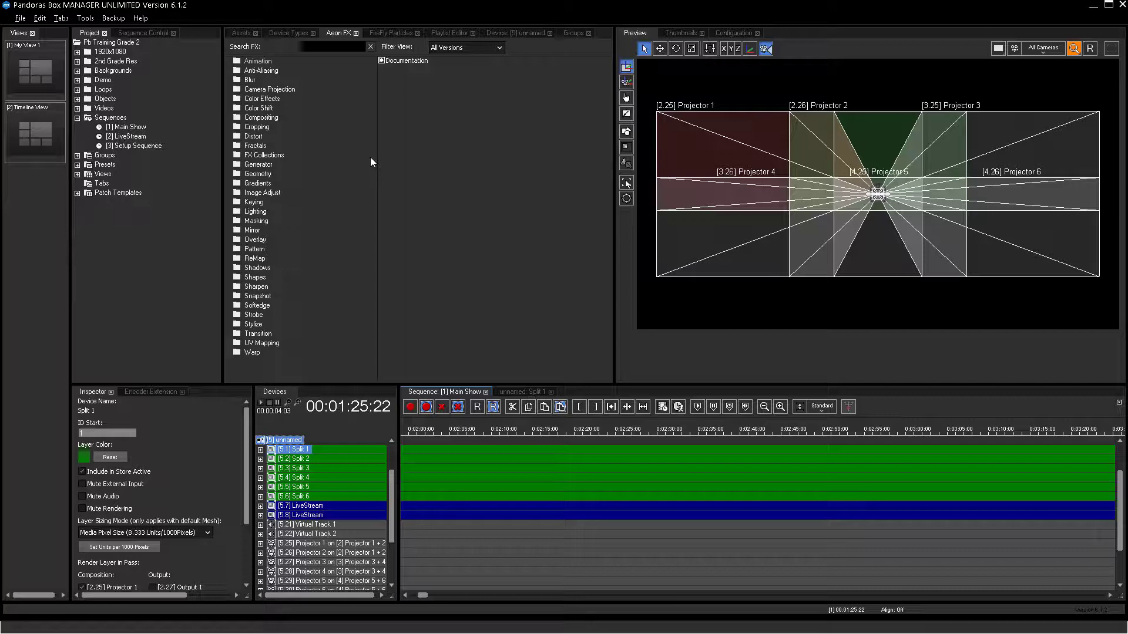
# Step: Expand the Blur category and show the documentation for Blur XY Alpha
pyautogui.click(252, 78)
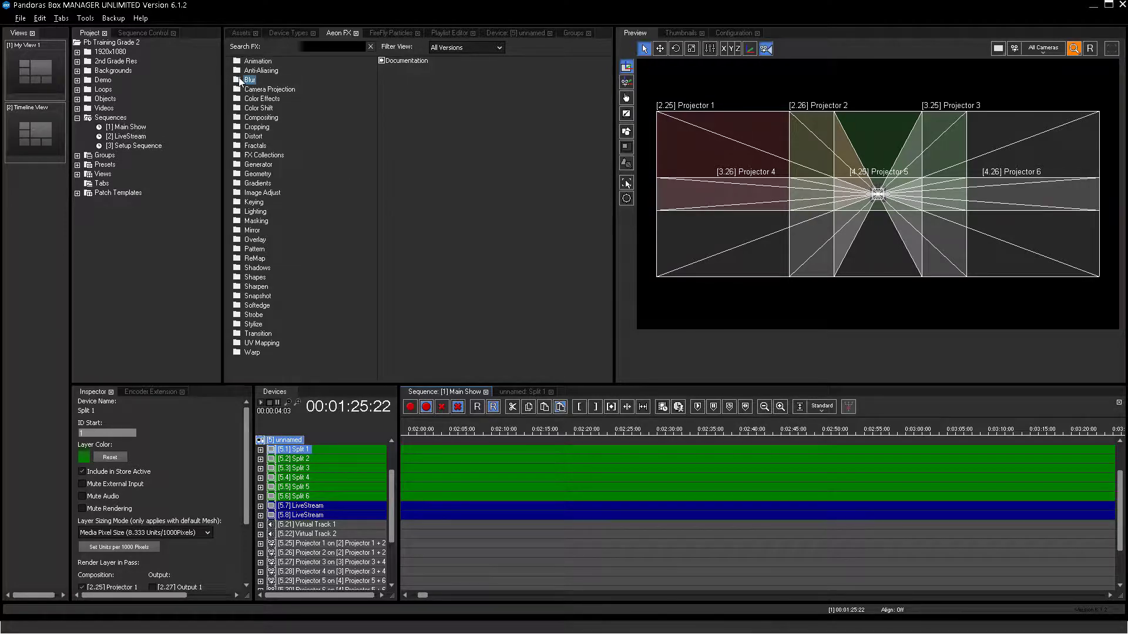
pyautogui.click(249, 79)
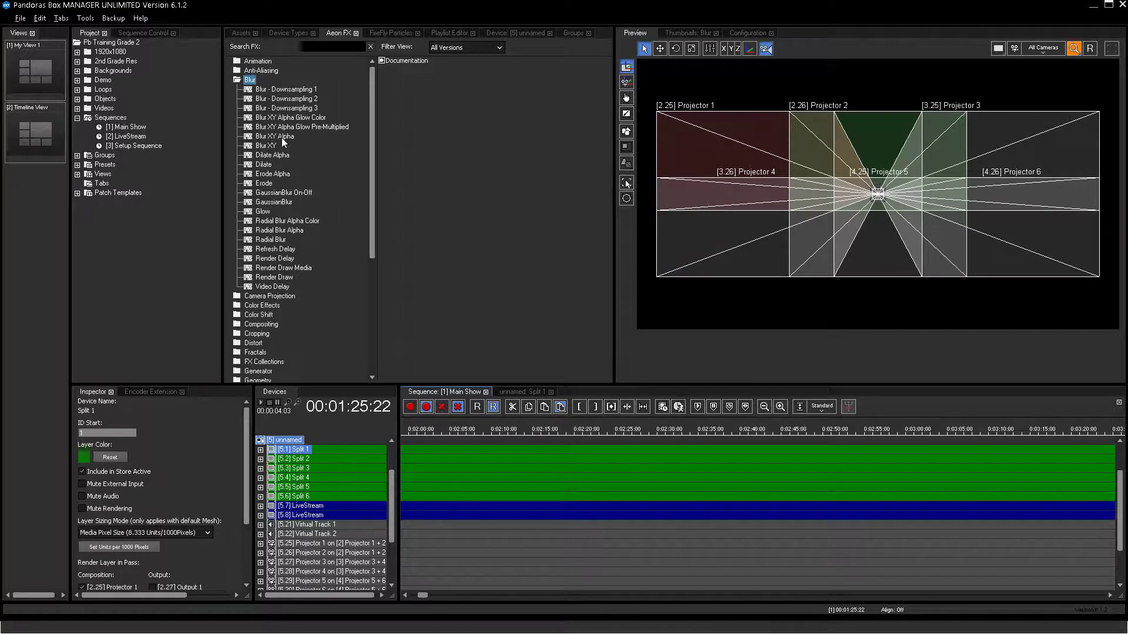
pyautogui.click(273, 136)
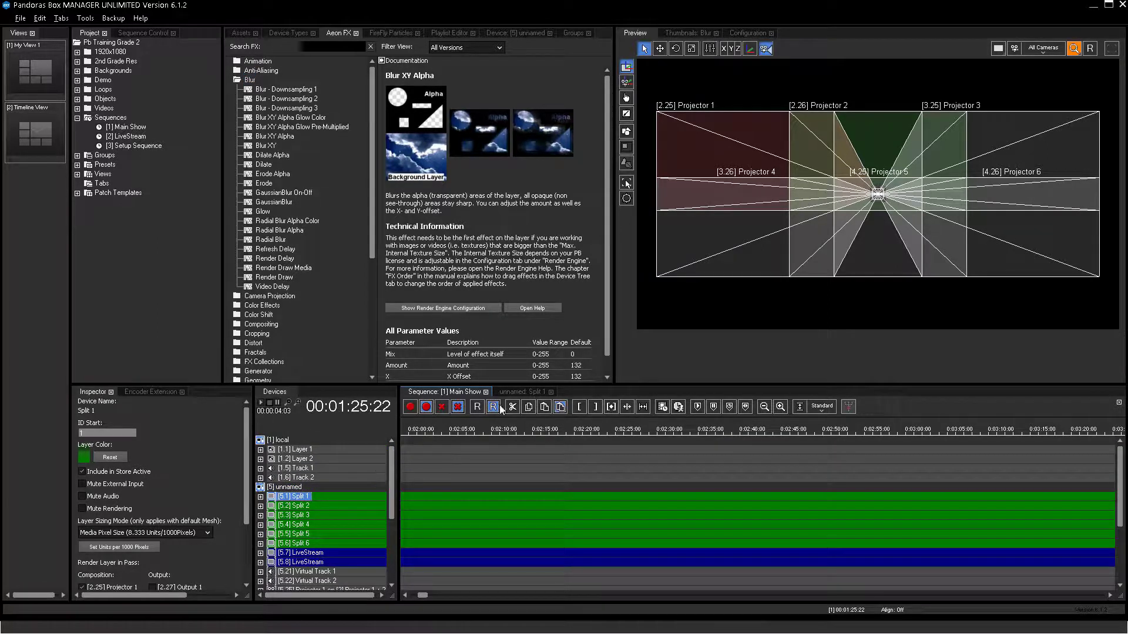
pyautogui.click(524, 391)
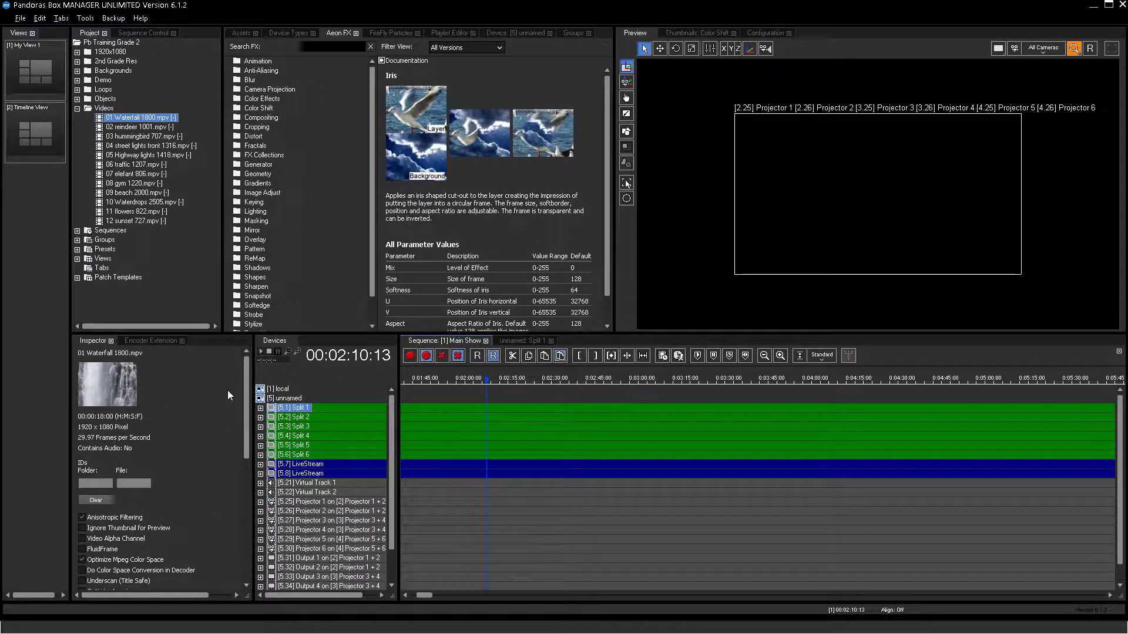
pyautogui.moveTo(176, 270)
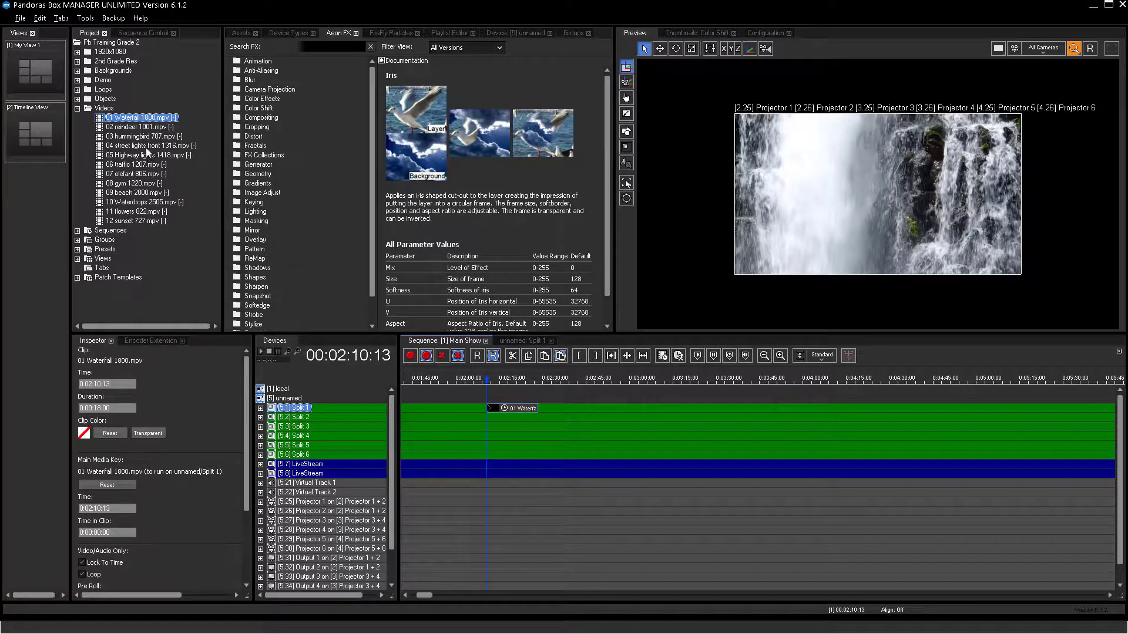
# Step: Place the 04 street lights clip on Split 2
pyautogui.click(144, 146)
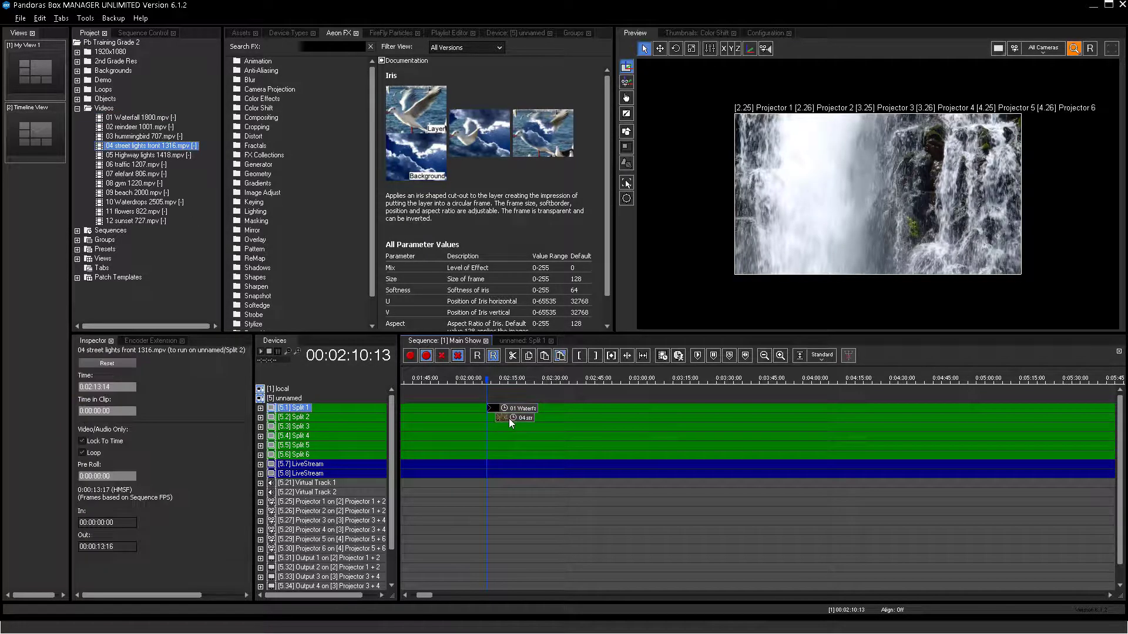
pyautogui.click(512, 418)
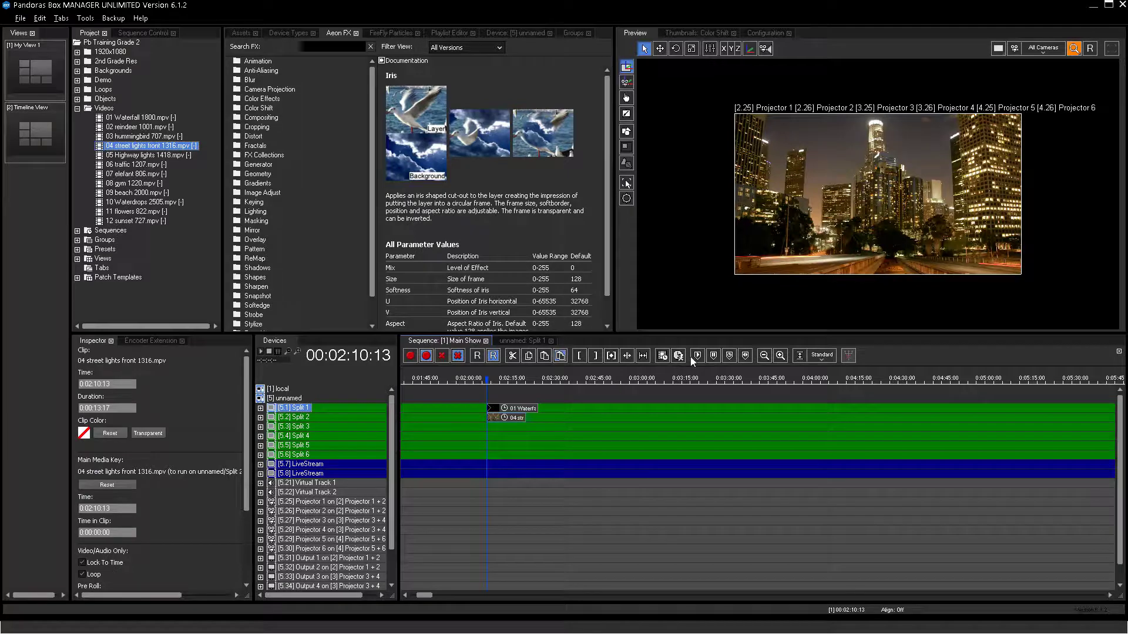
# Step: Add a play cue and a jump cue targeting Cue ID 11 at the playhead
pyautogui.click(697, 355)
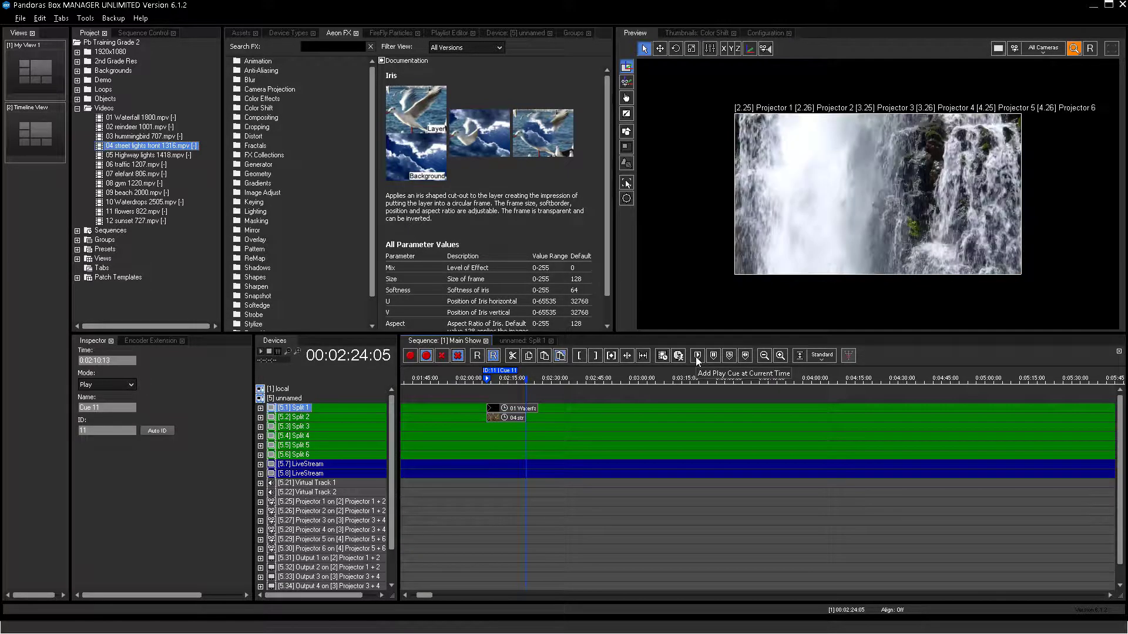
pyautogui.click(696, 354)
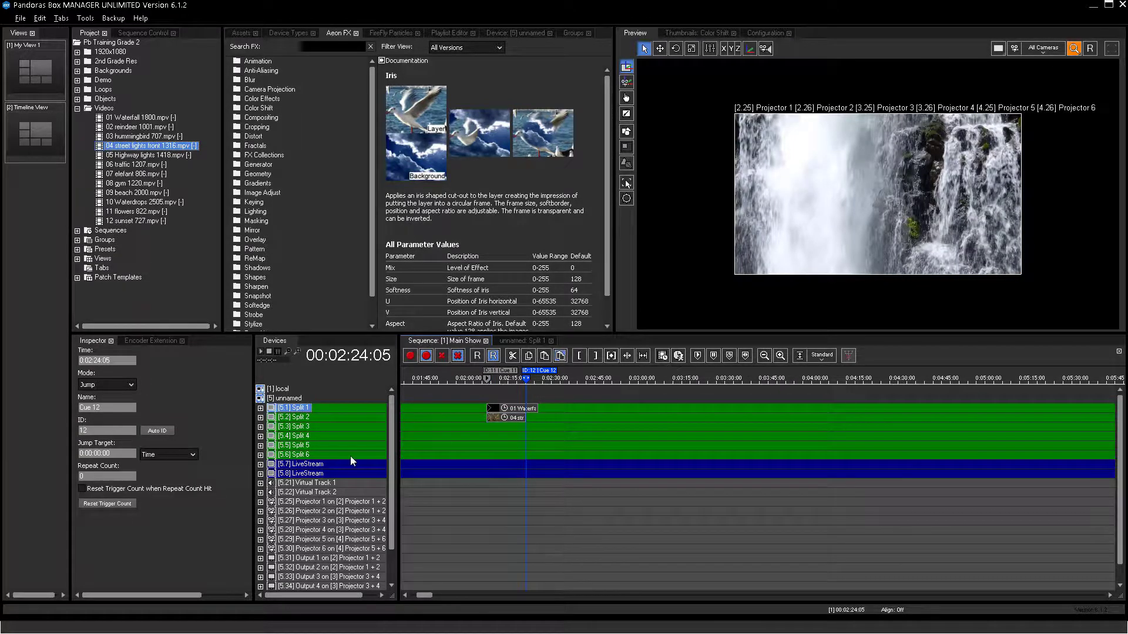
pyautogui.click(168, 453)
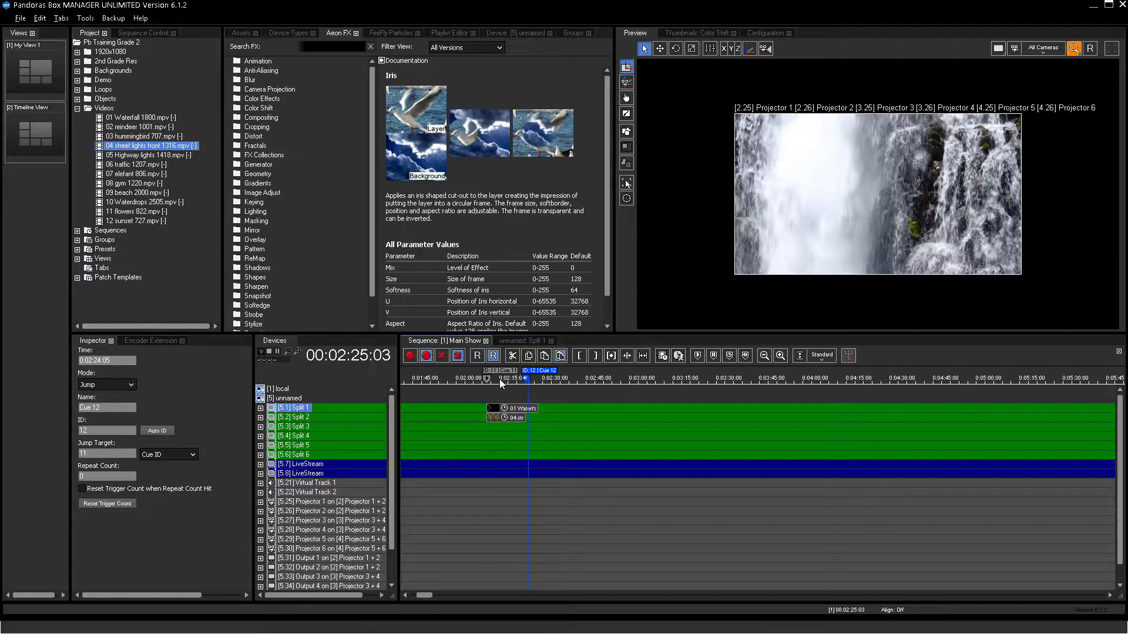
pyautogui.click(505, 378)
pyautogui.write('iris')
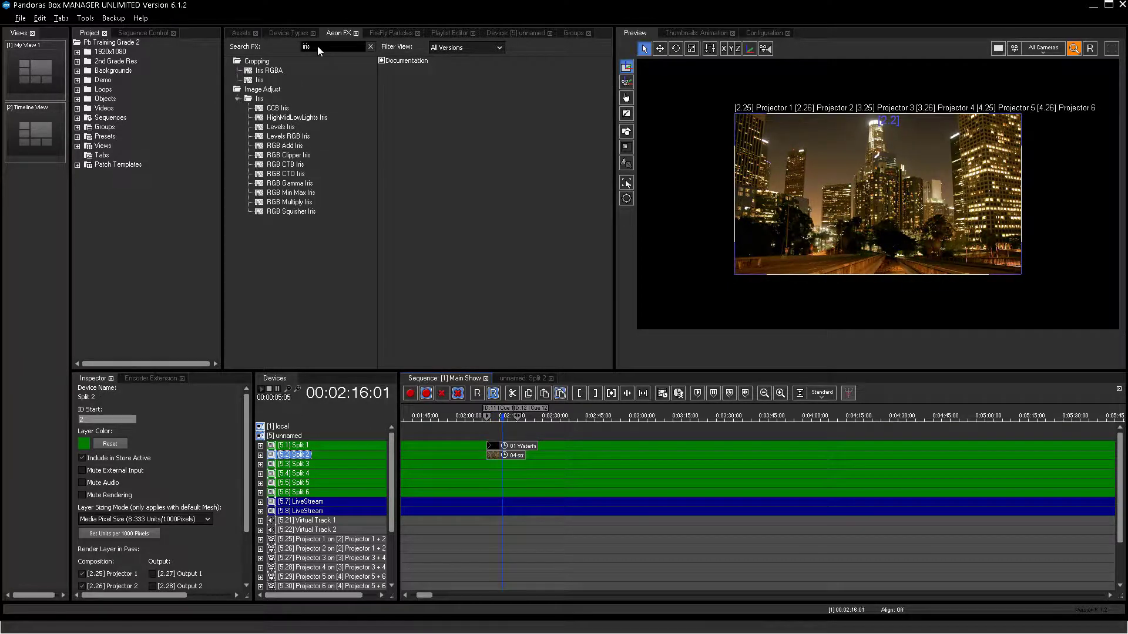
# Step: Apply the Iris cropping effect to the Split 2 layer
pyautogui.click(261, 80)
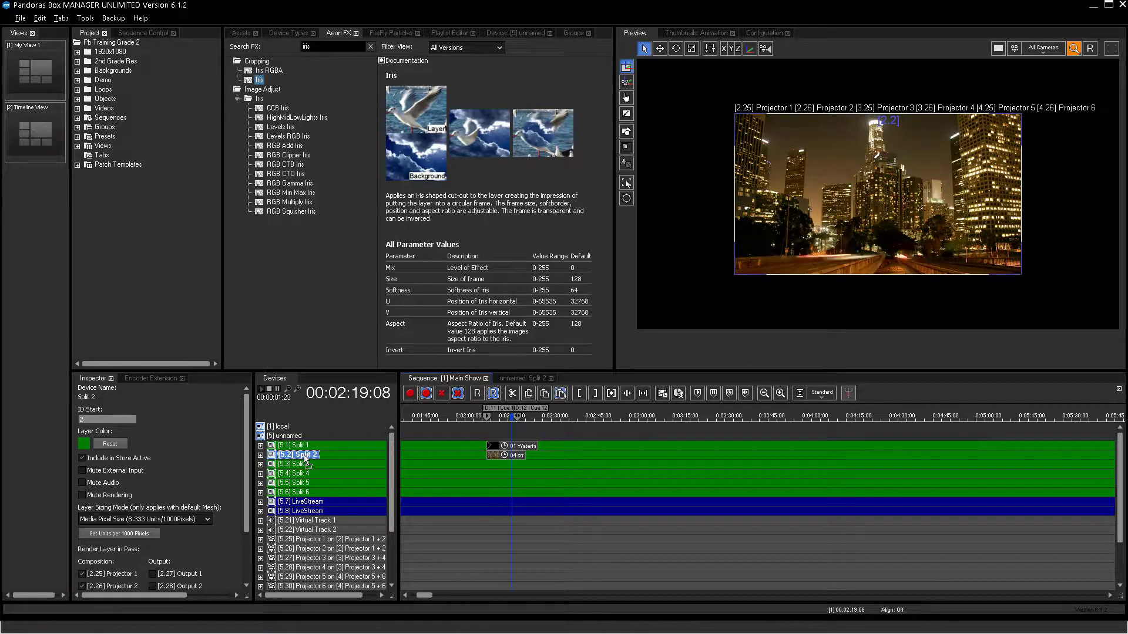
pyautogui.click(525, 377)
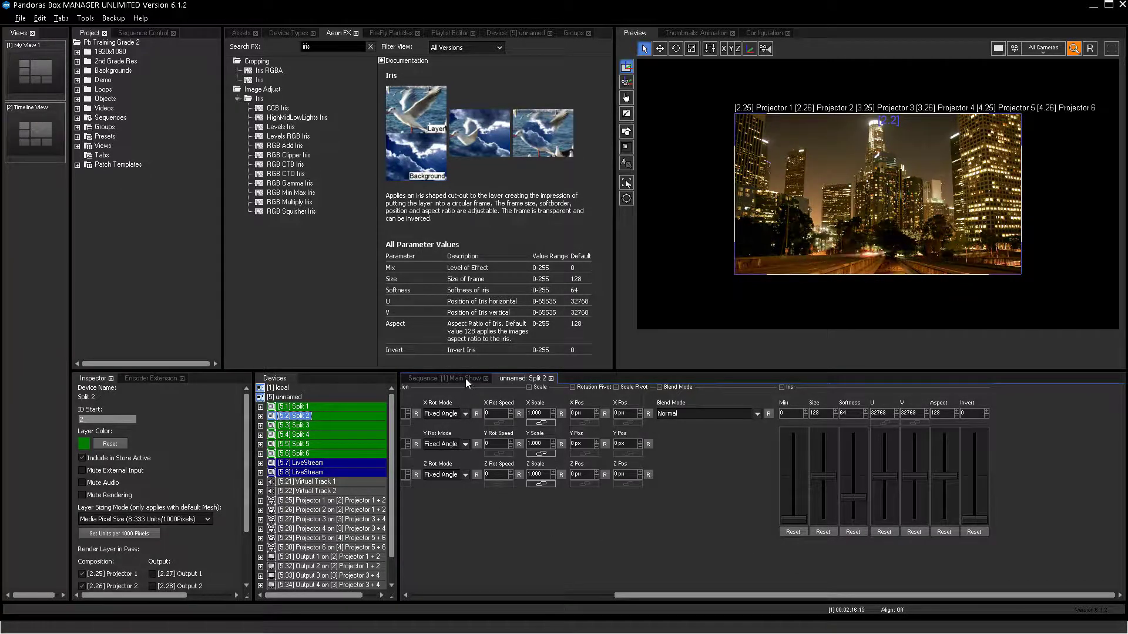
# Step: Return to the Main Show timeline and select Output 1 on [2] Projector 1 + 2
pyautogui.click(446, 378)
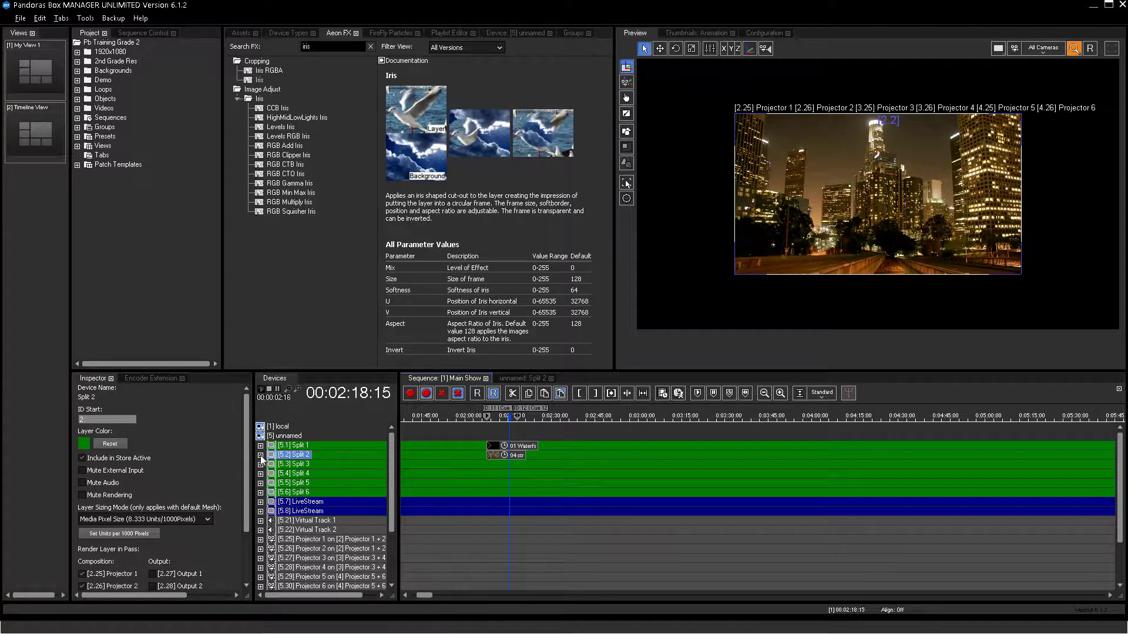
pyautogui.click(261, 444)
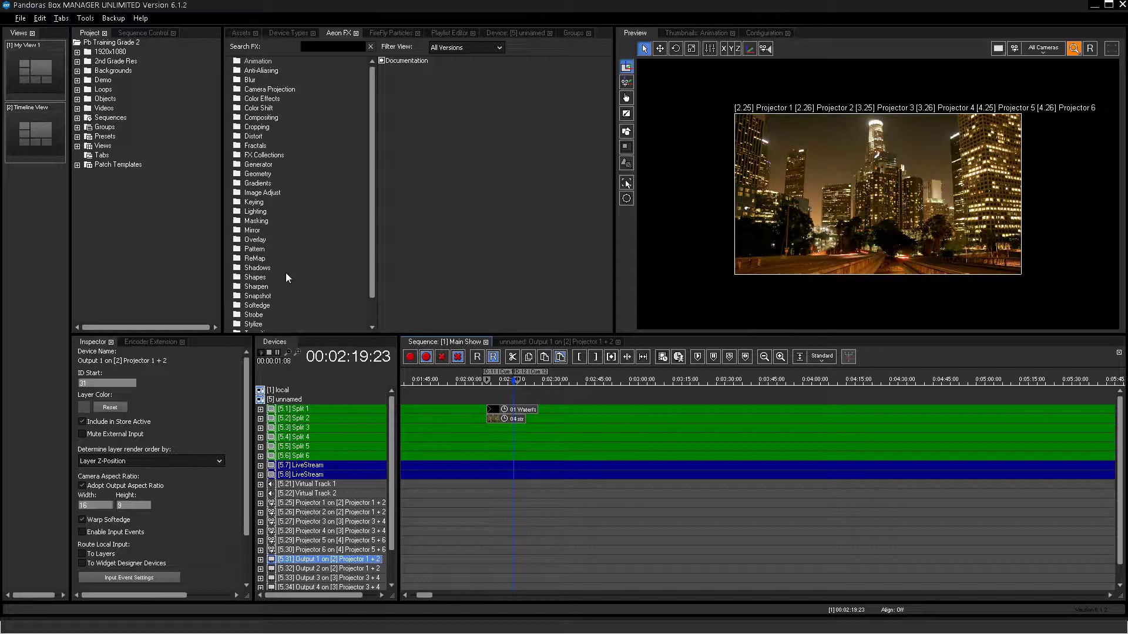
# Step: Search 'rgb mul' and add RGB Multiply to Output 1, showing its colour picker
pyautogui.click(331, 47)
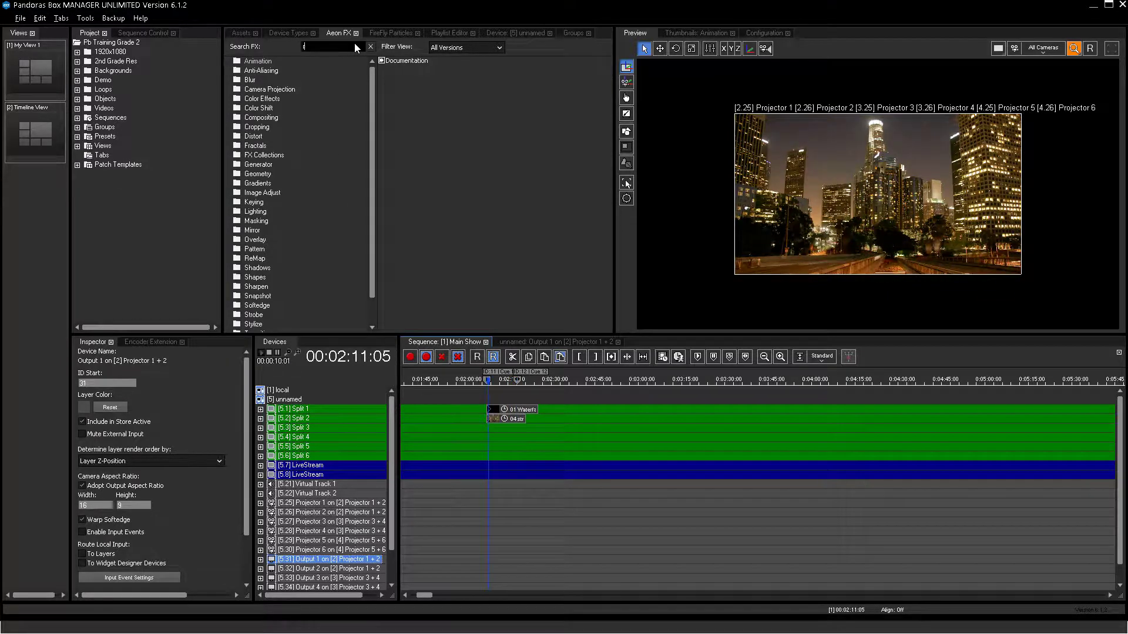
pyautogui.write('rgb mult')
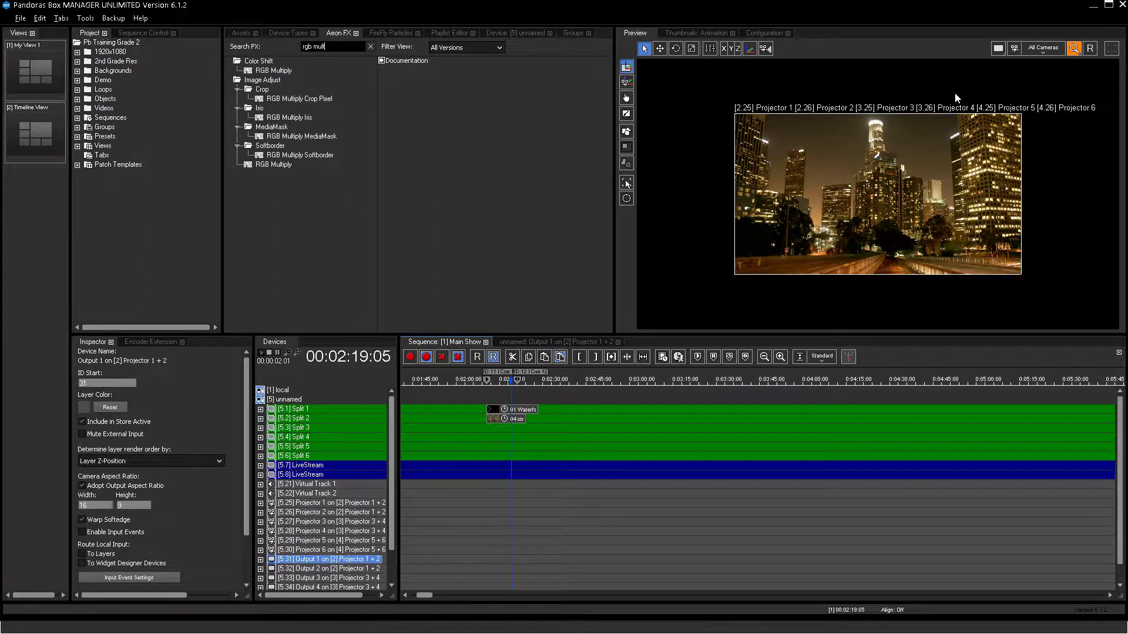
pyautogui.click(1040, 48)
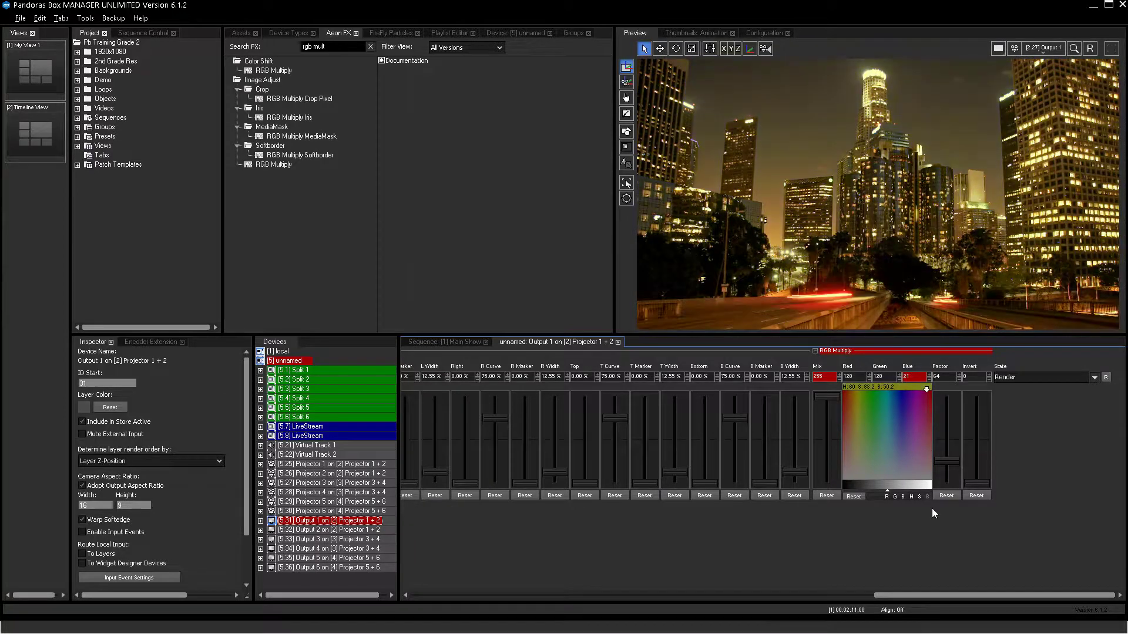
# Step: Tint Output 1 strong red, soften it, and start a new effect search with 'b'
pyautogui.click(865, 467)
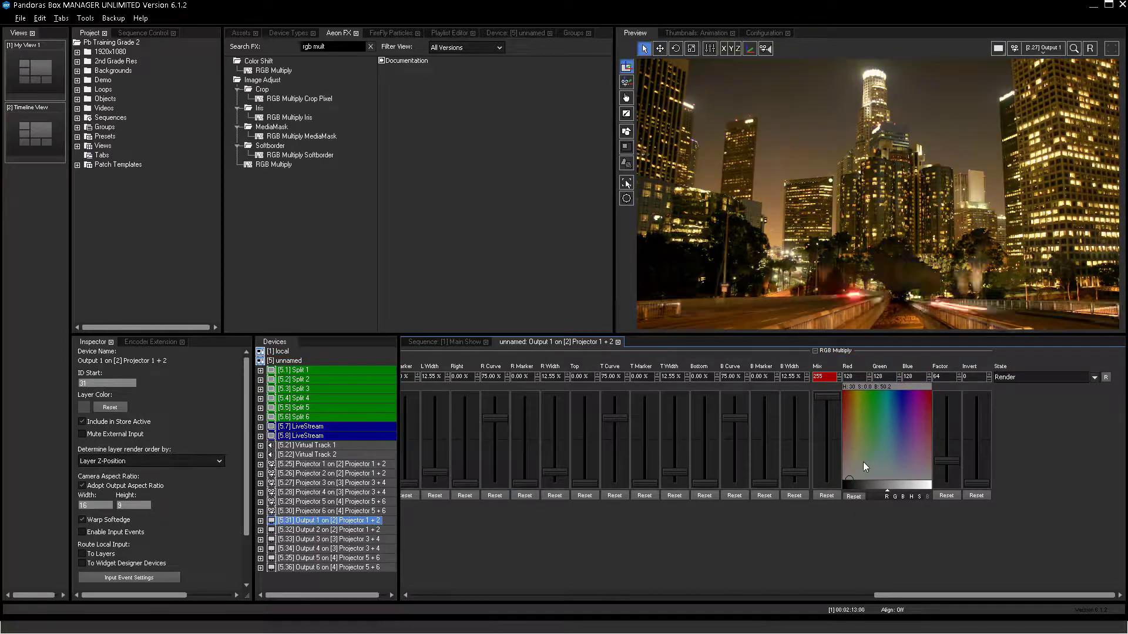
pyautogui.click(841, 417)
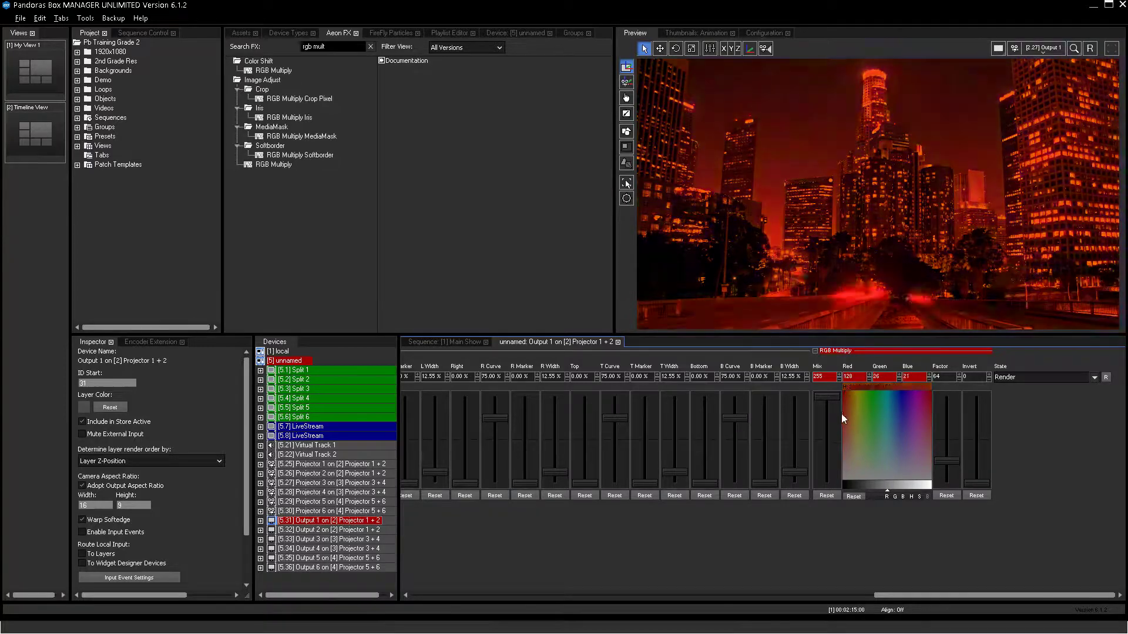
pyautogui.click(930, 444)
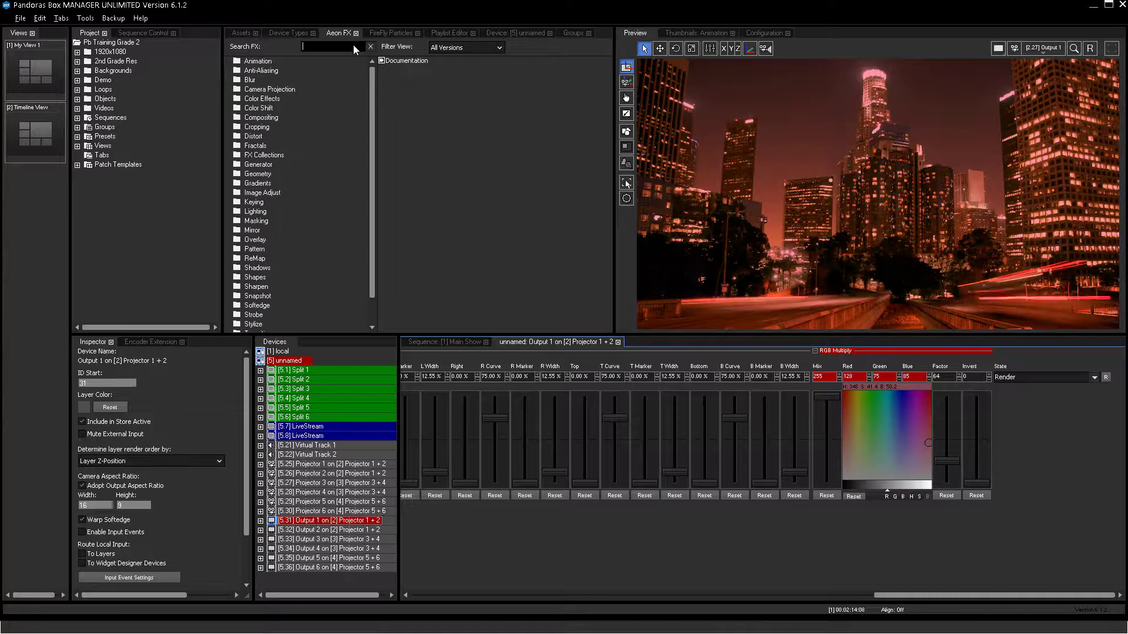
pyautogui.write('b')
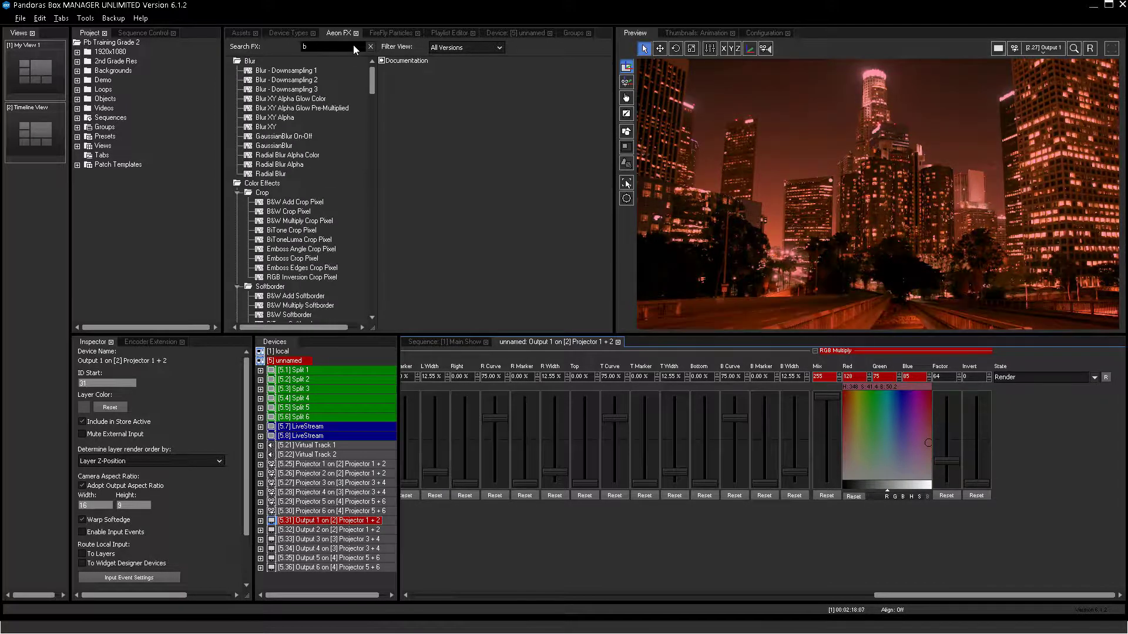
# Step: Add the BW effect to Output 1 and reveal its stacked effects
pyautogui.scroll(-3)
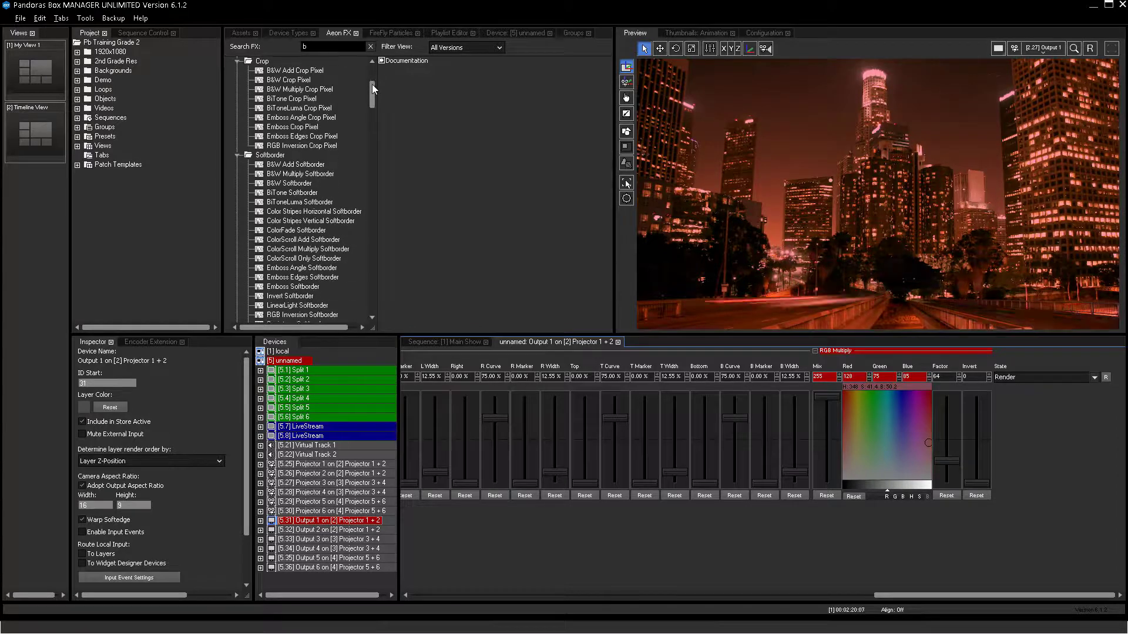
pyautogui.scroll(-3)
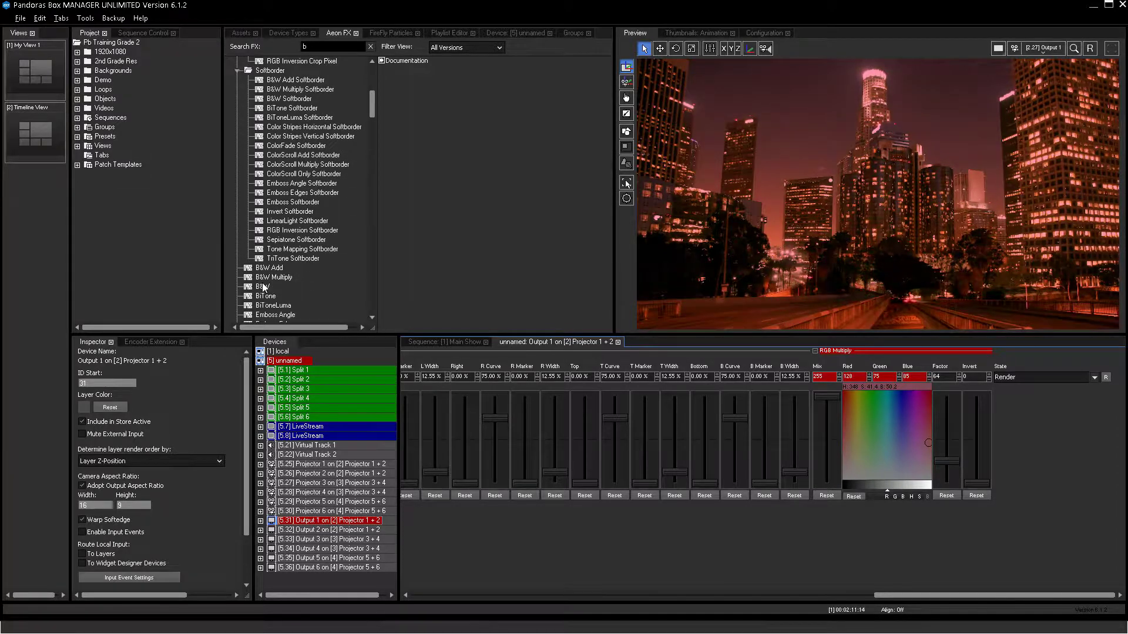
pyautogui.click(264, 286)
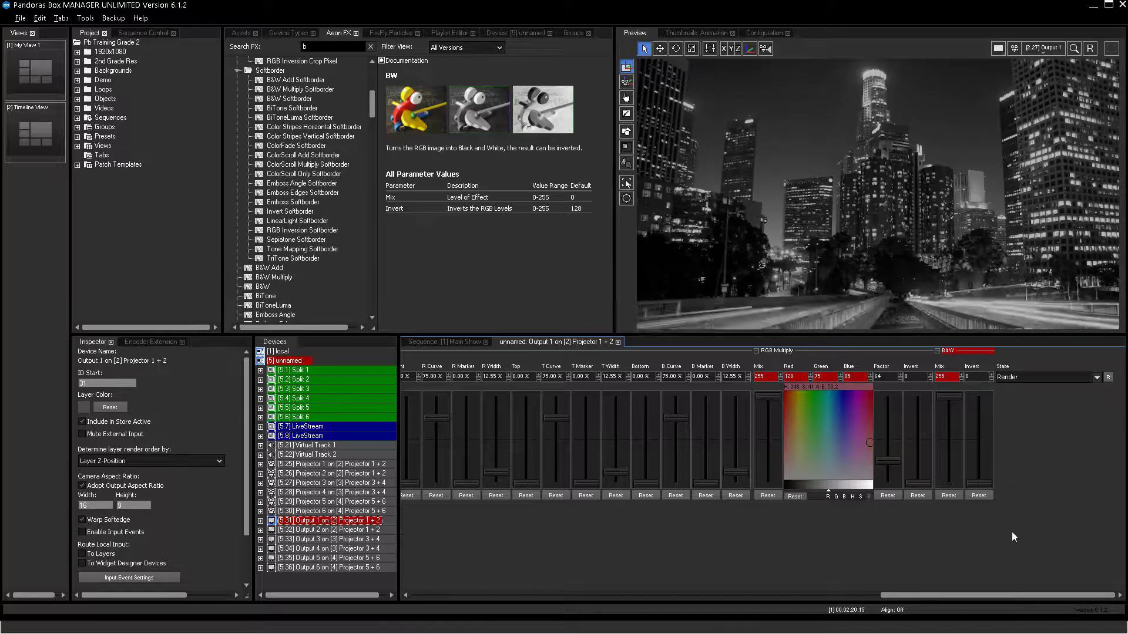
pyautogui.click(826, 409)
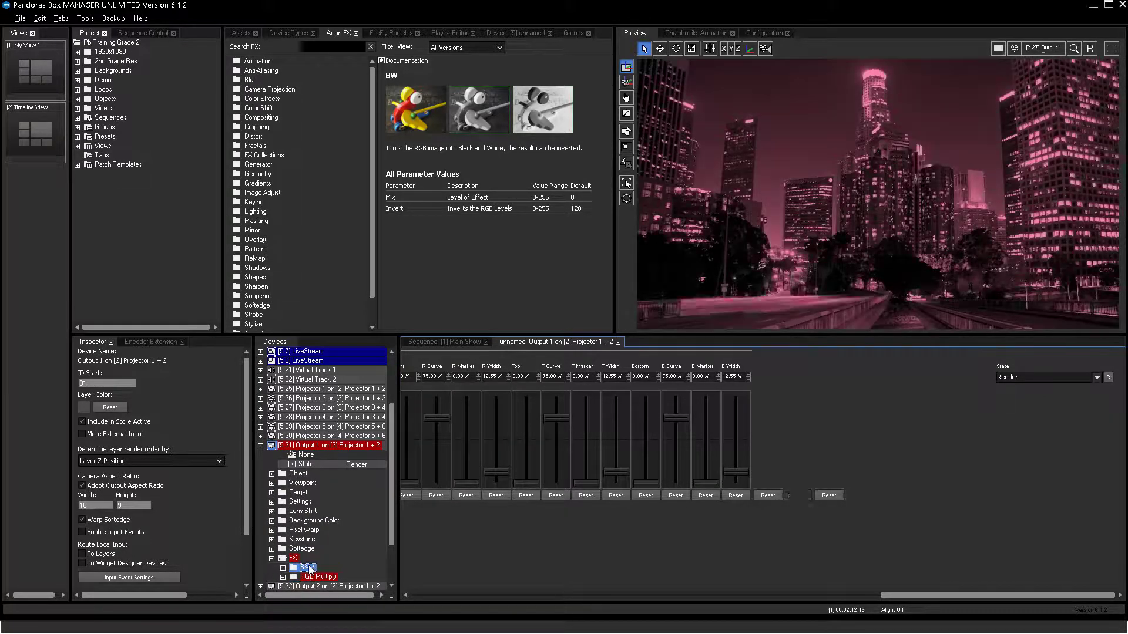
pyautogui.click(317, 576)
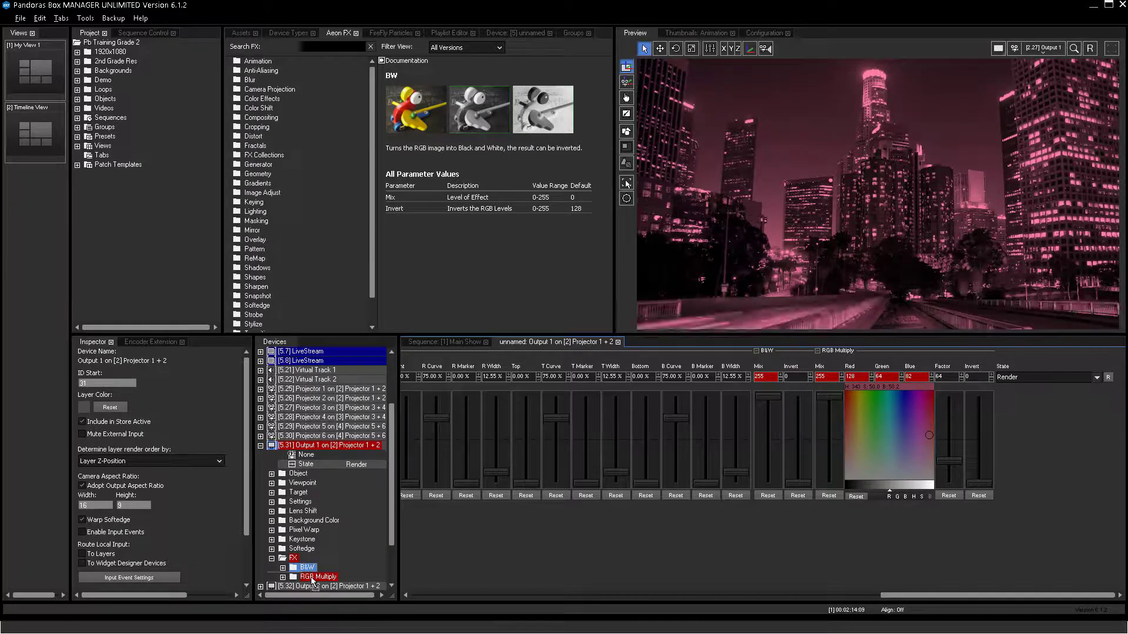
pyautogui.click(304, 576)
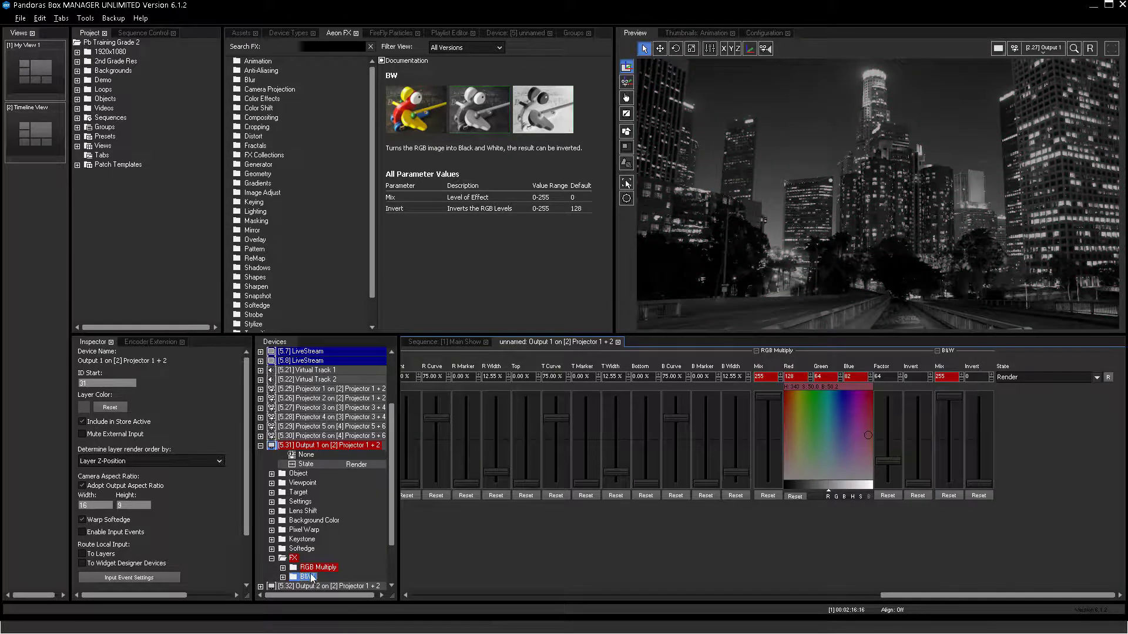
pyautogui.click(305, 567)
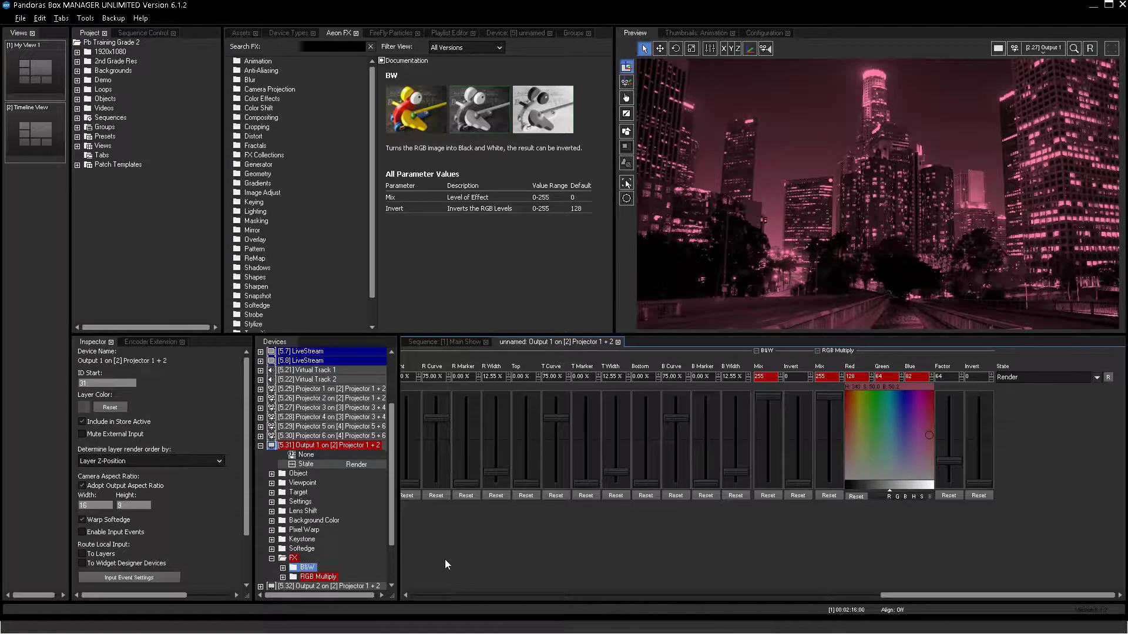
# Step: Remove the stacked BW and RGB Multiply effects from Output 1
pyautogui.rightClick(305, 567)
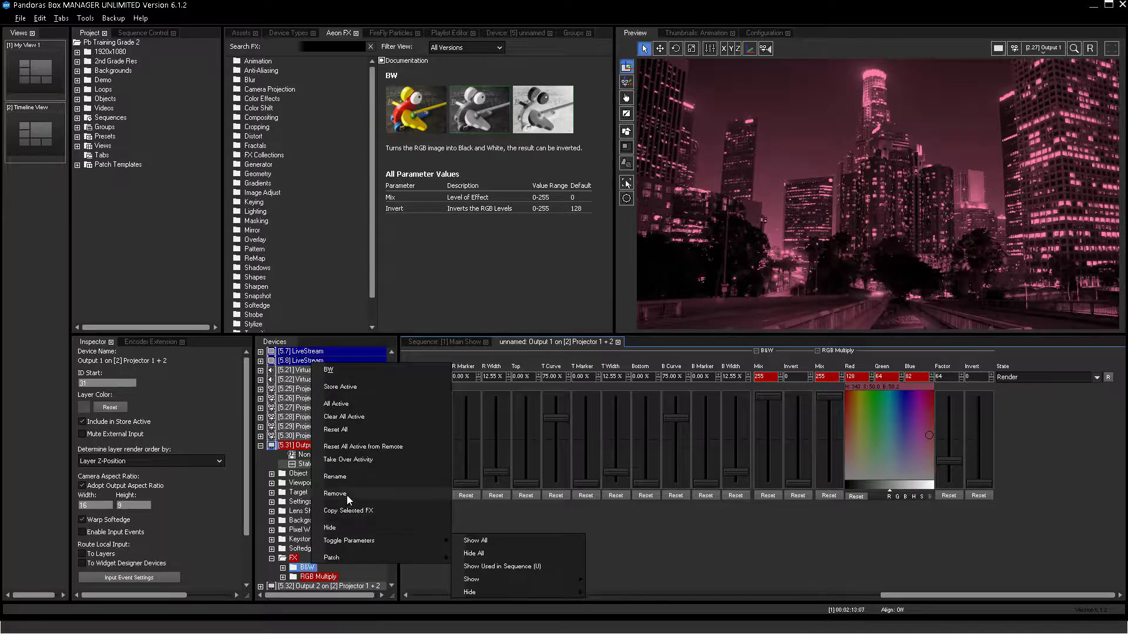
pyautogui.click(335, 494)
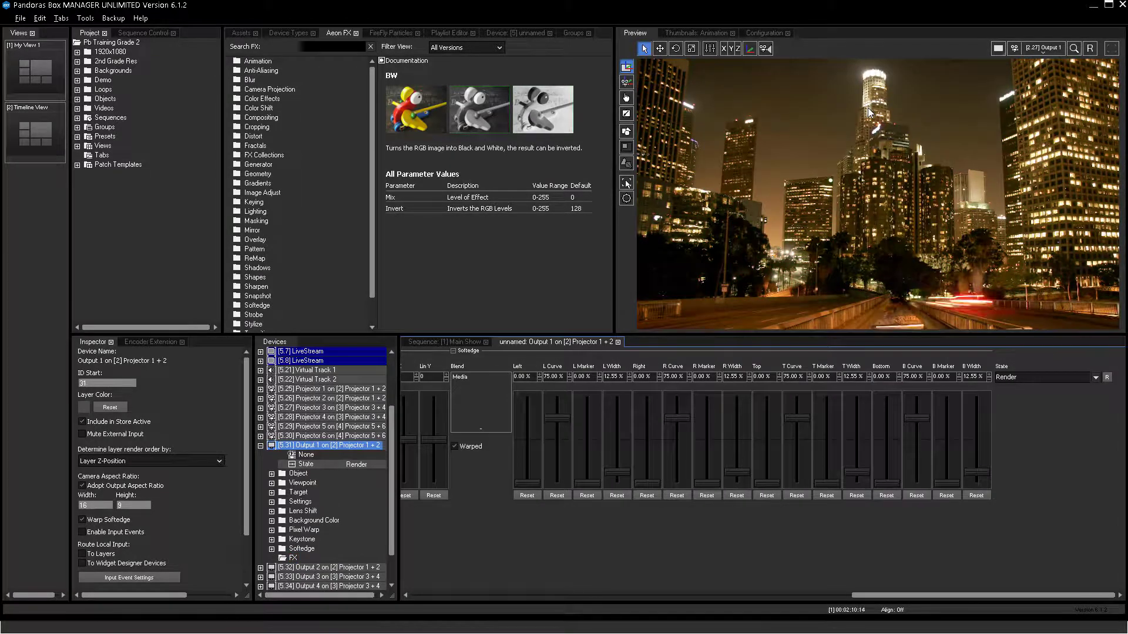
pyautogui.moveTo(626, 529)
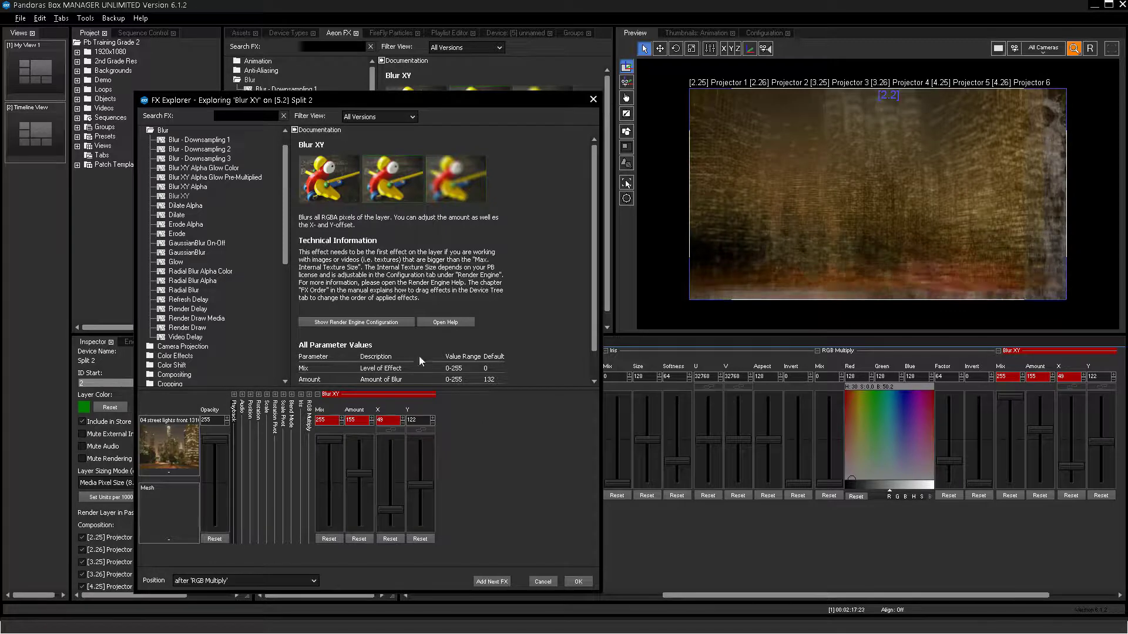
# Step: Audition B&W Multiply from Color Effects on Split 2, then cancel without adding it
pyautogui.scroll(-3)
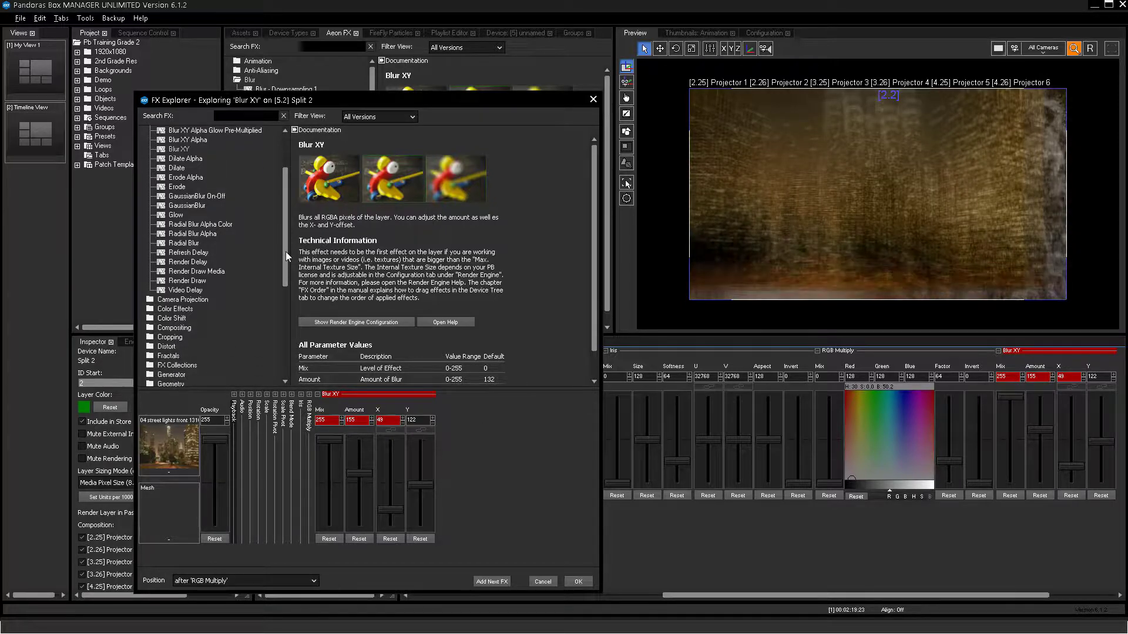
pyautogui.click(151, 149)
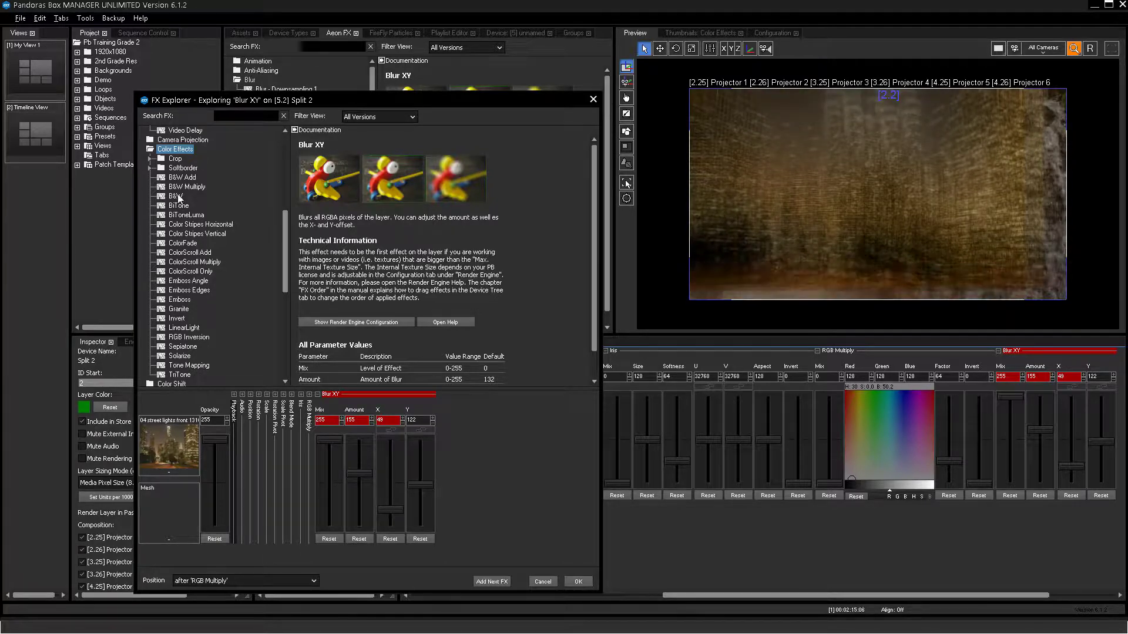
pyautogui.click(186, 187)
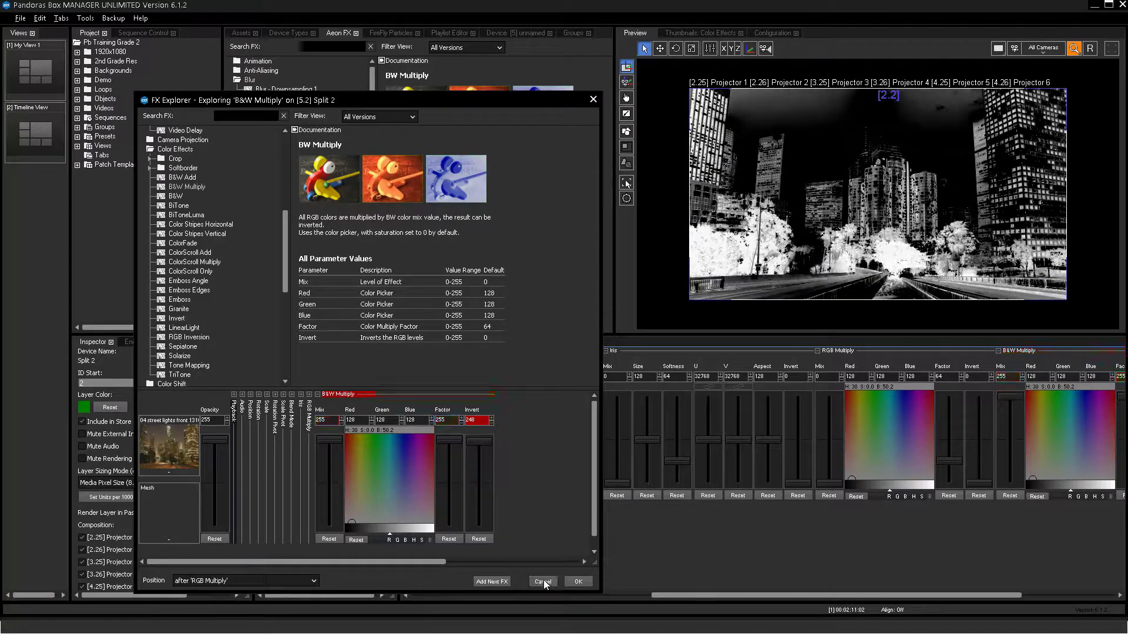
pyautogui.click(542, 582)
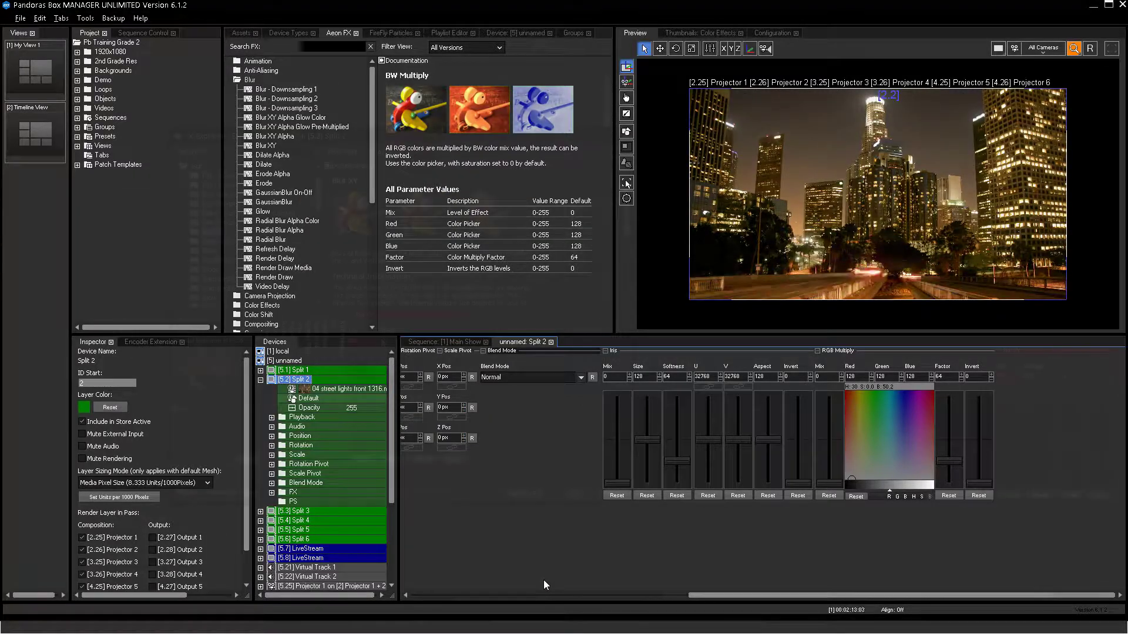
# Step: Add the auditioned Blur XY effect to Split 2 from FX Explorer, blurring its image
pyautogui.doubleClick(274, 146)
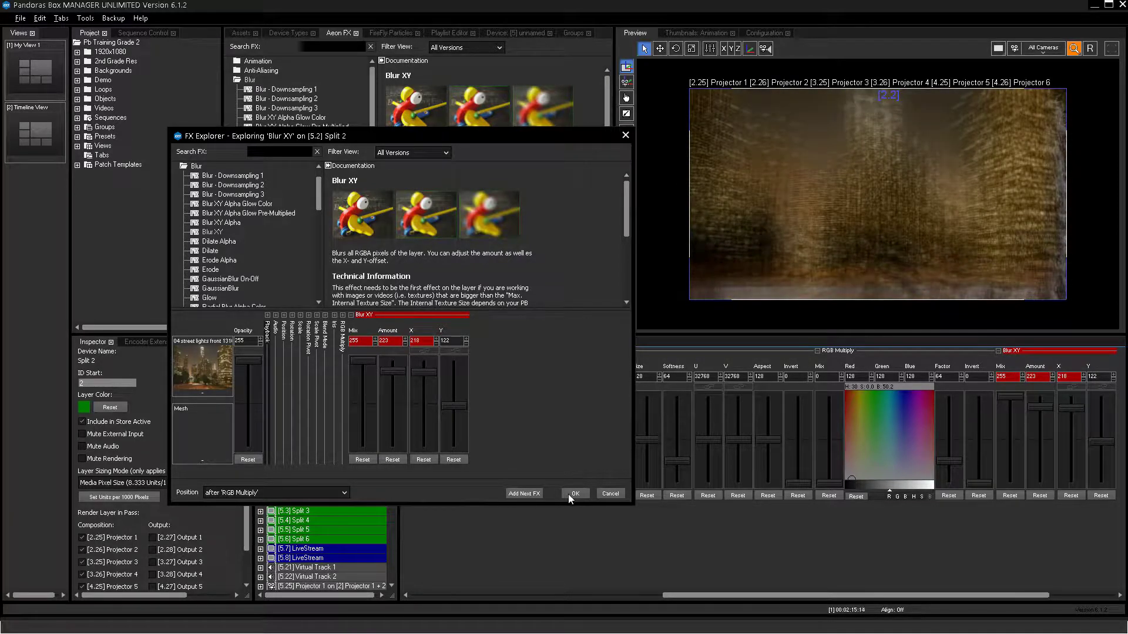
pyautogui.click(574, 494)
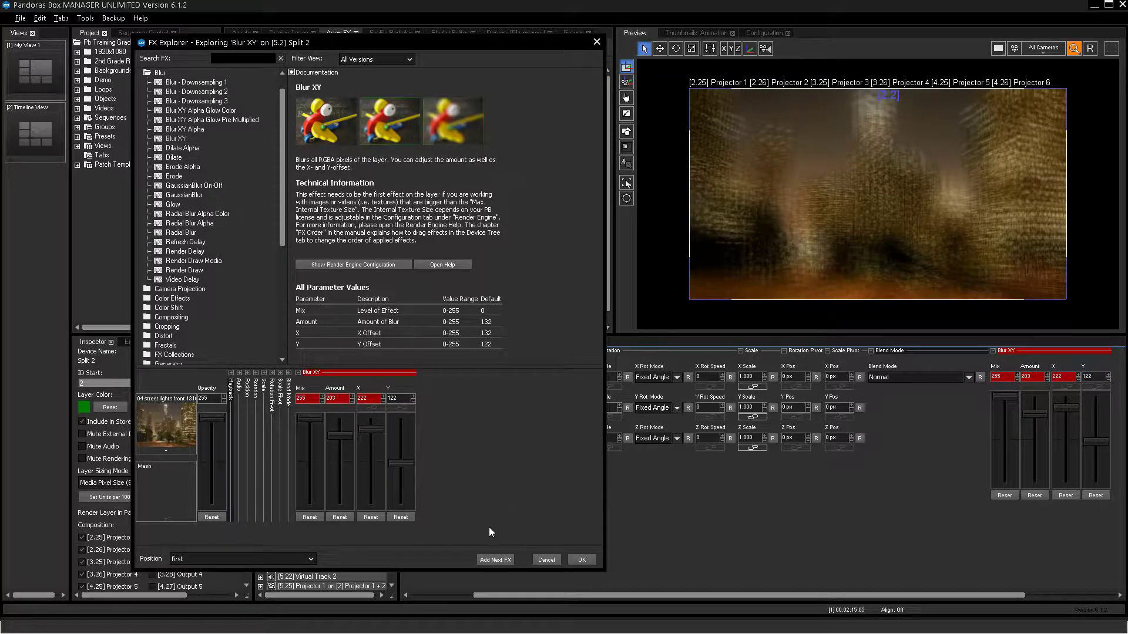
# Step: Audition B&W Add from Color Effects after Blur XY on Split 2, turning the blur grey
pyautogui.click(494, 559)
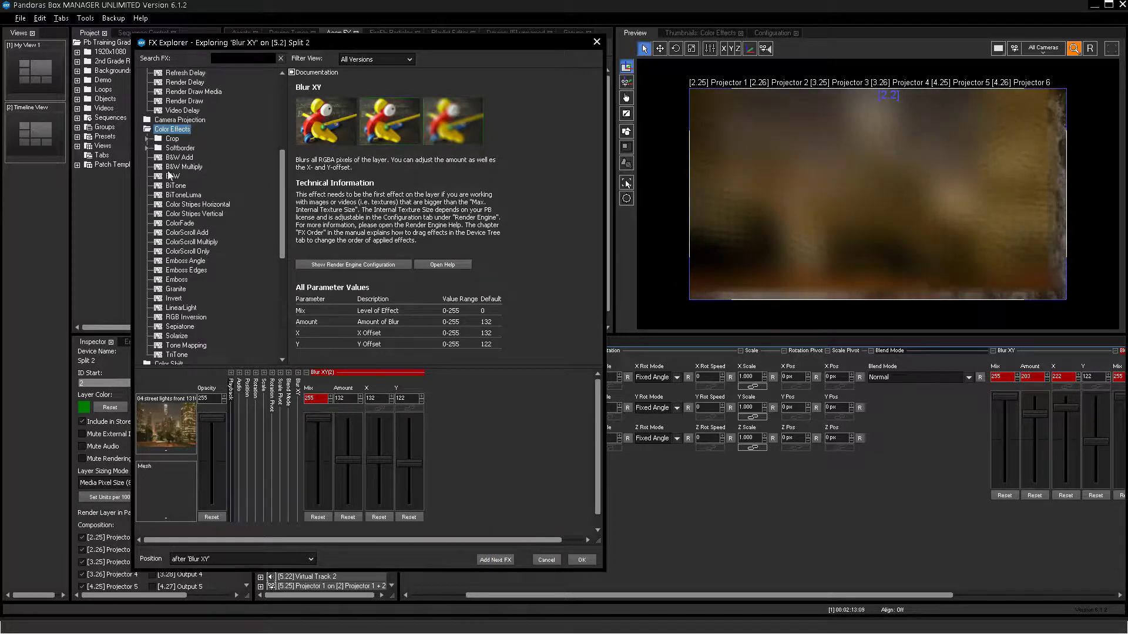
pyautogui.click(177, 156)
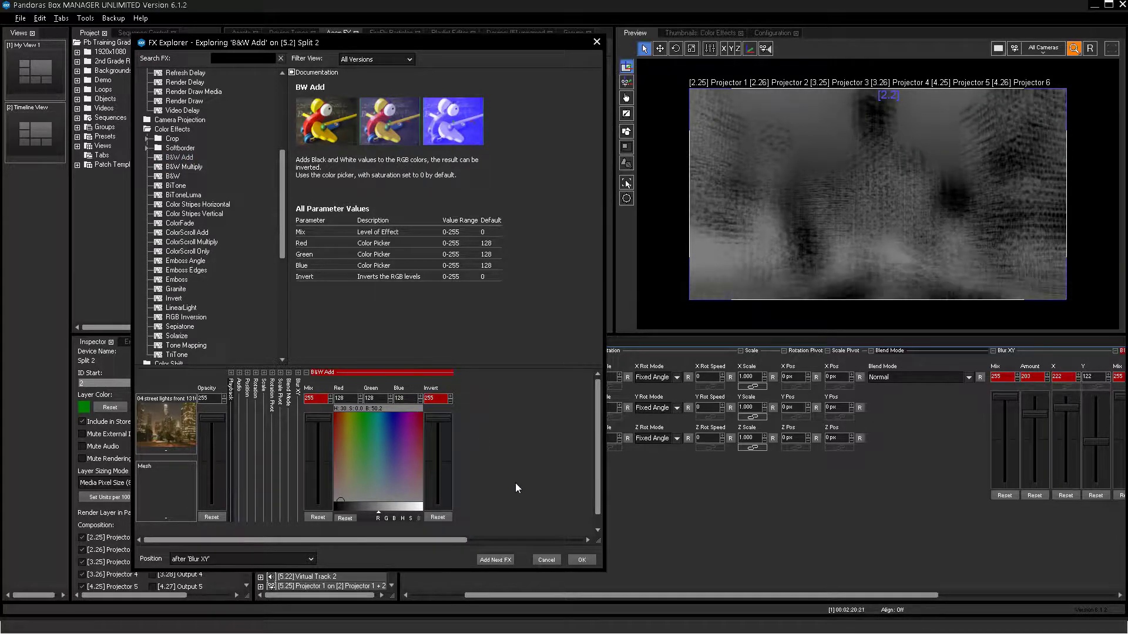
pyautogui.click(579, 559)
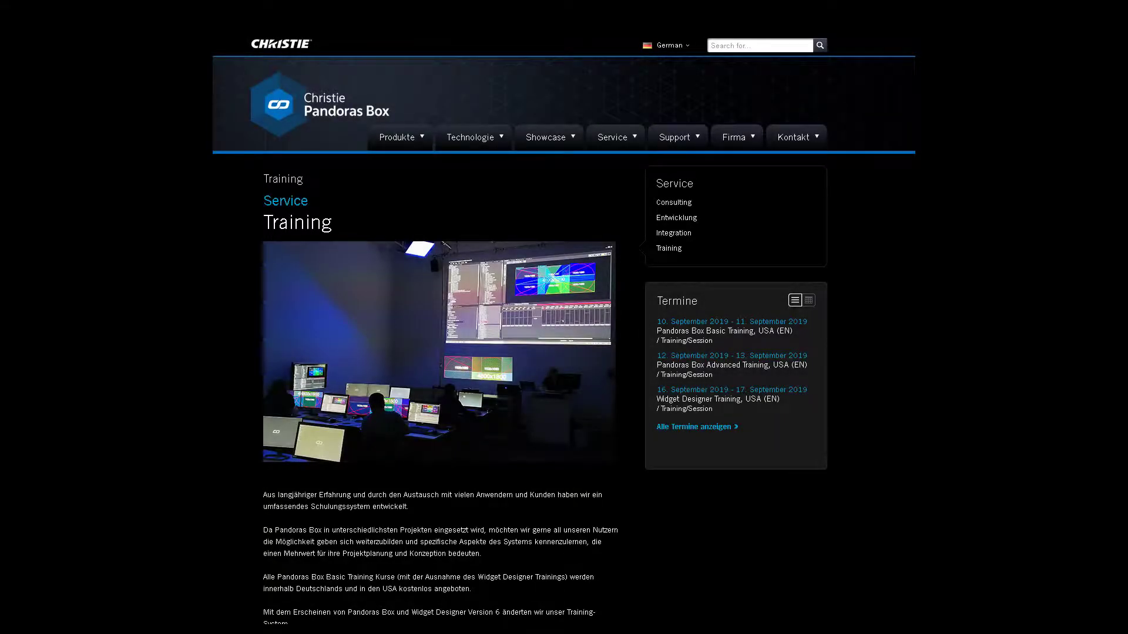
# Step: Scroll the Christie Training page before navigating to the Widget Designer product page
pyautogui.scroll(-3)
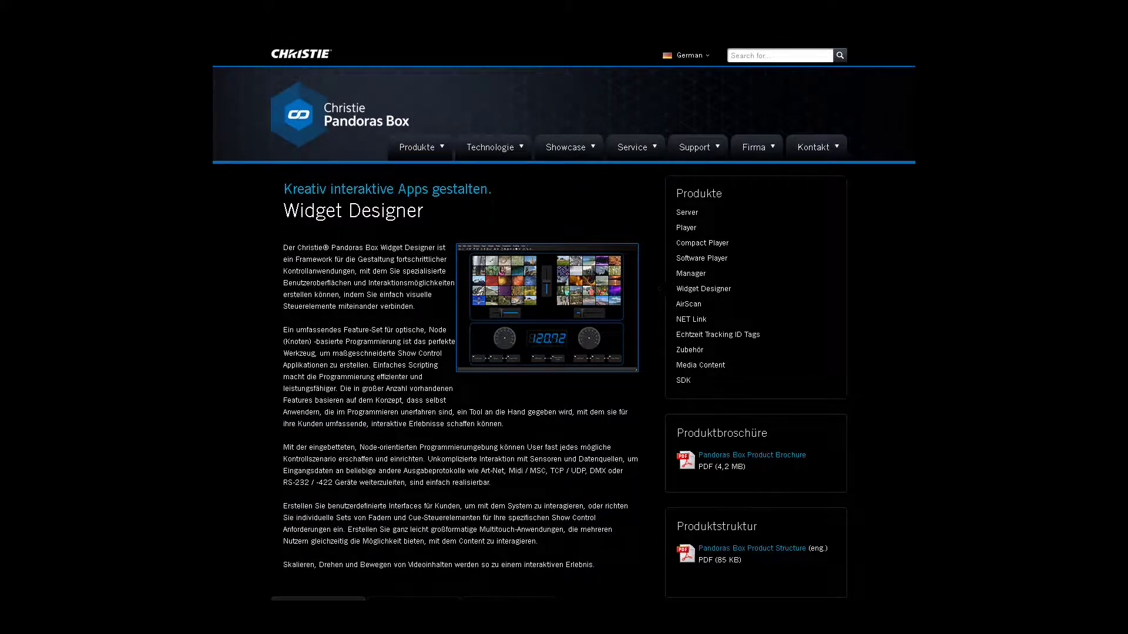
# Step: Scroll through Widget Designer's features, then switch the Customer Service support page to English
pyautogui.scroll(-3)
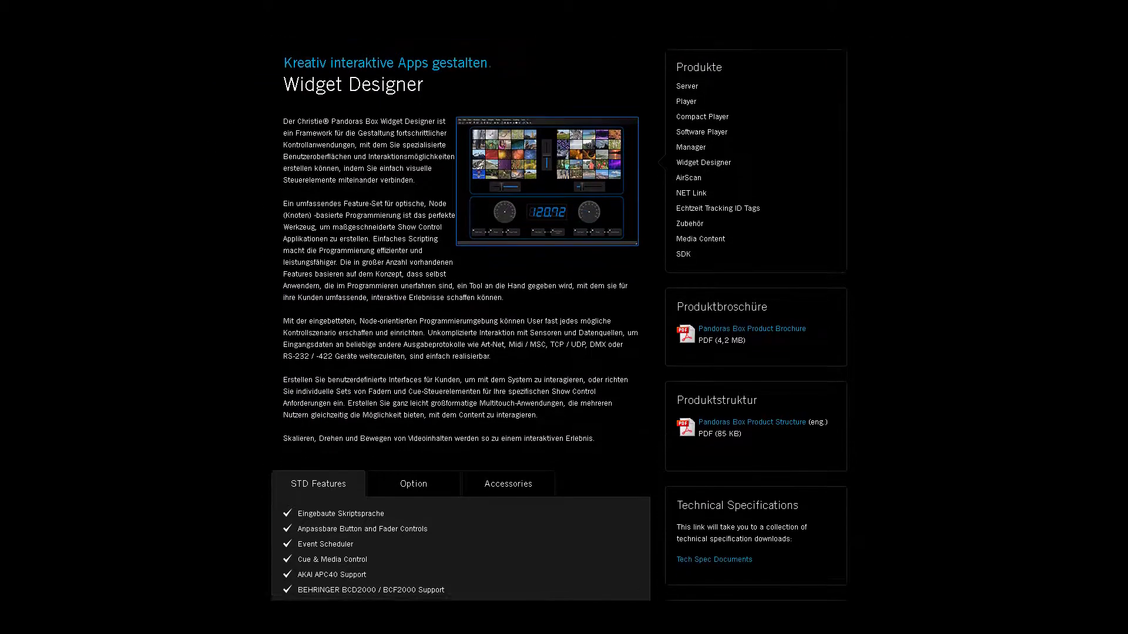
pyautogui.scroll(-3)
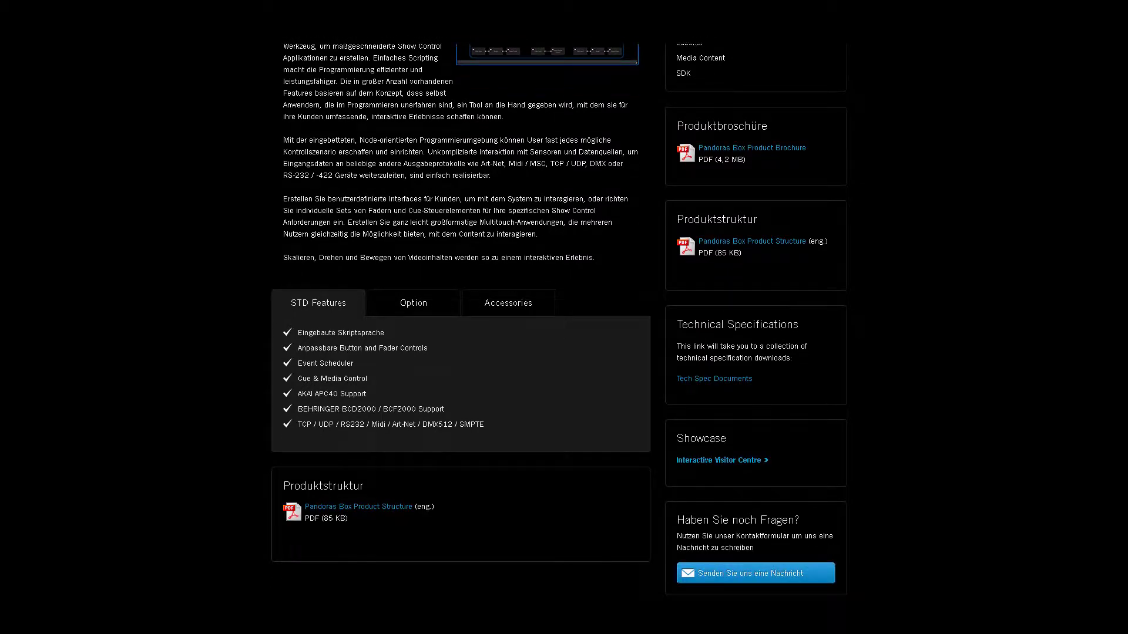
pyautogui.scroll(3)
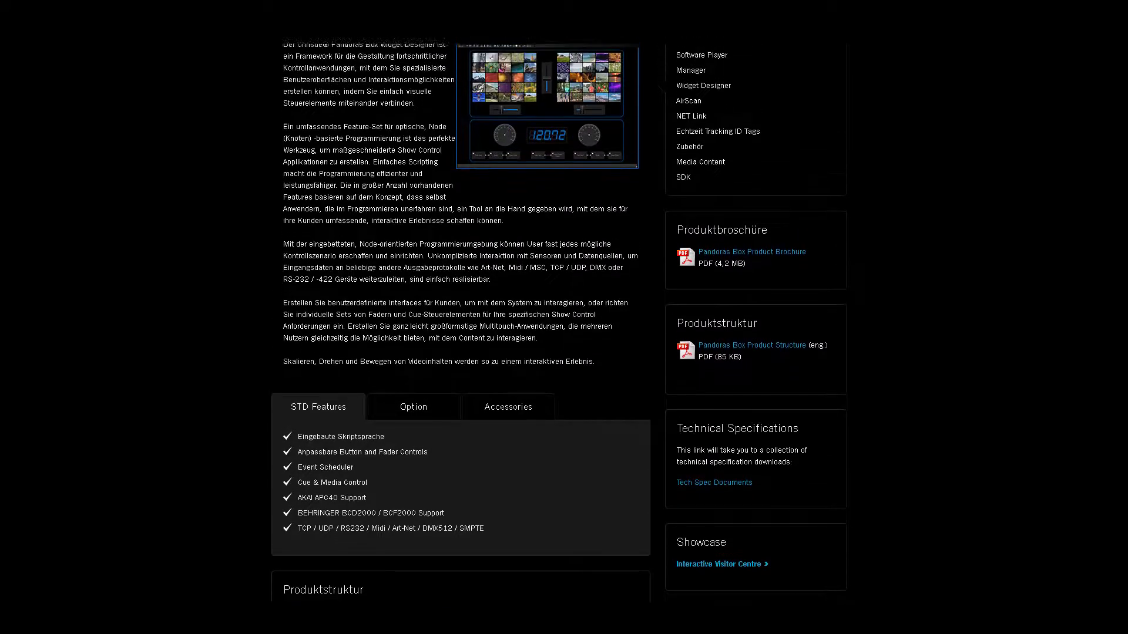
pyautogui.scroll(3)
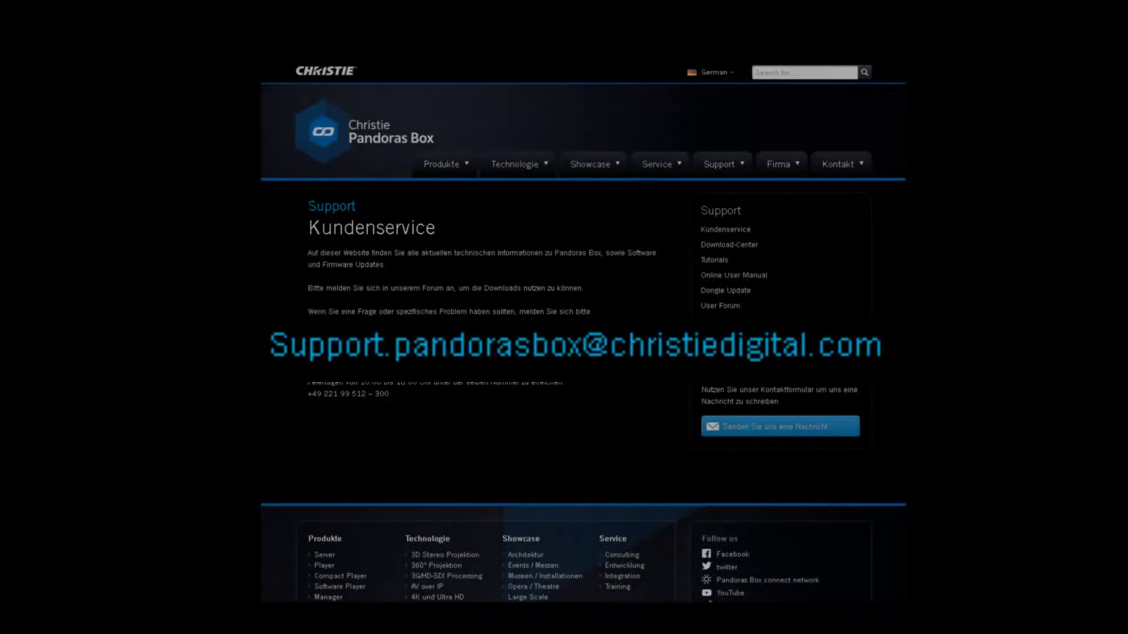
pyautogui.click(712, 71)
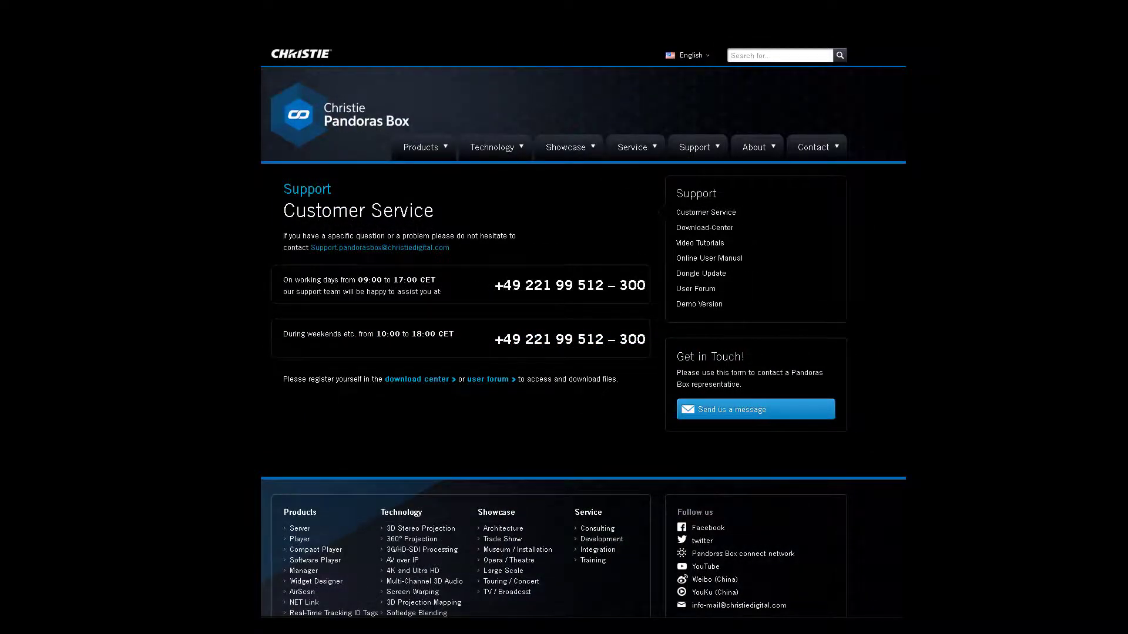